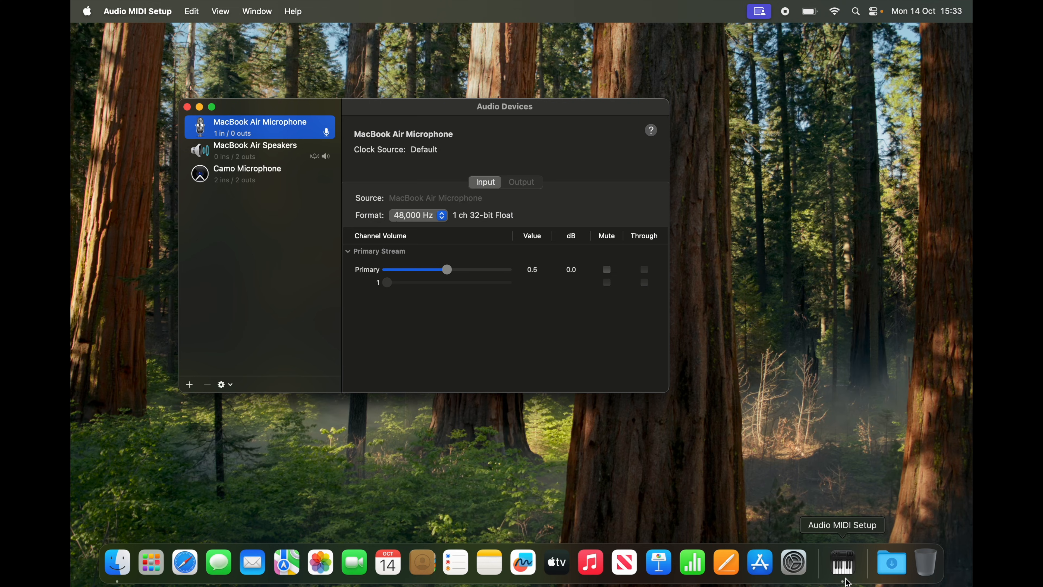
mouse_move(376, 201)
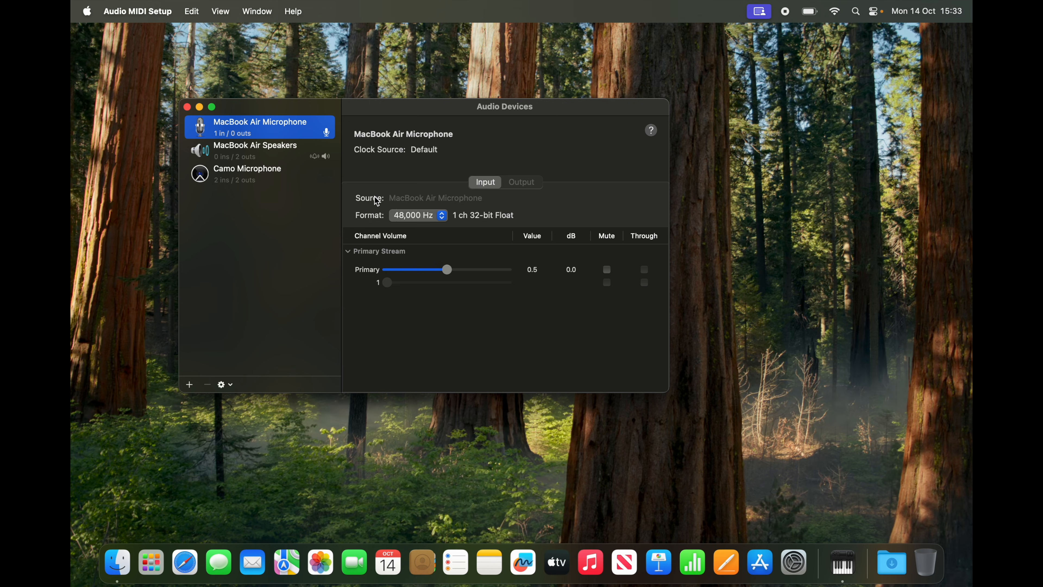
Show the MIDI Studio window via Window > Show MIDI Studio, listing the IAC Driver
left_click(257, 12)
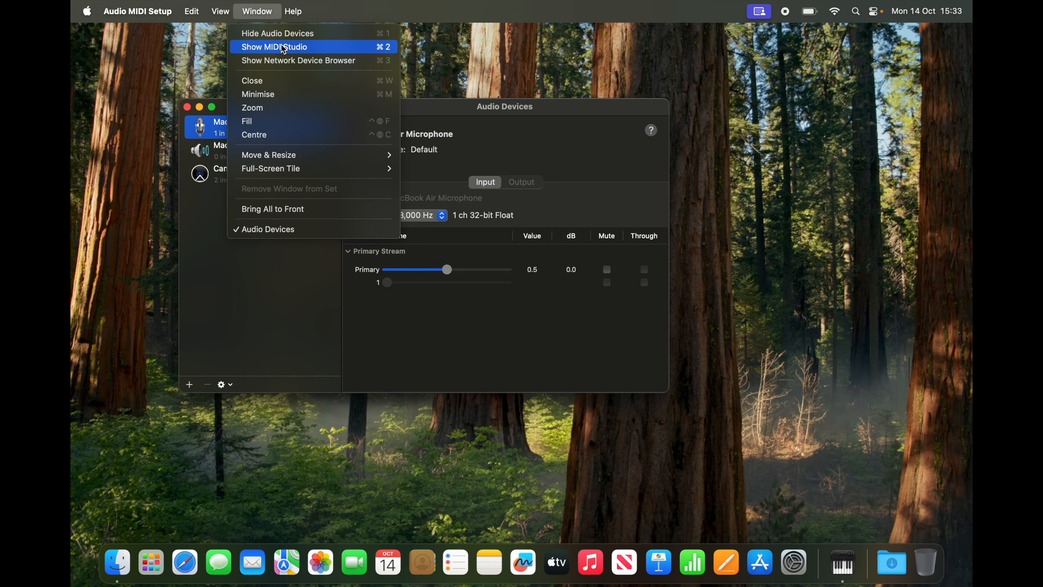
left_click(274, 47)
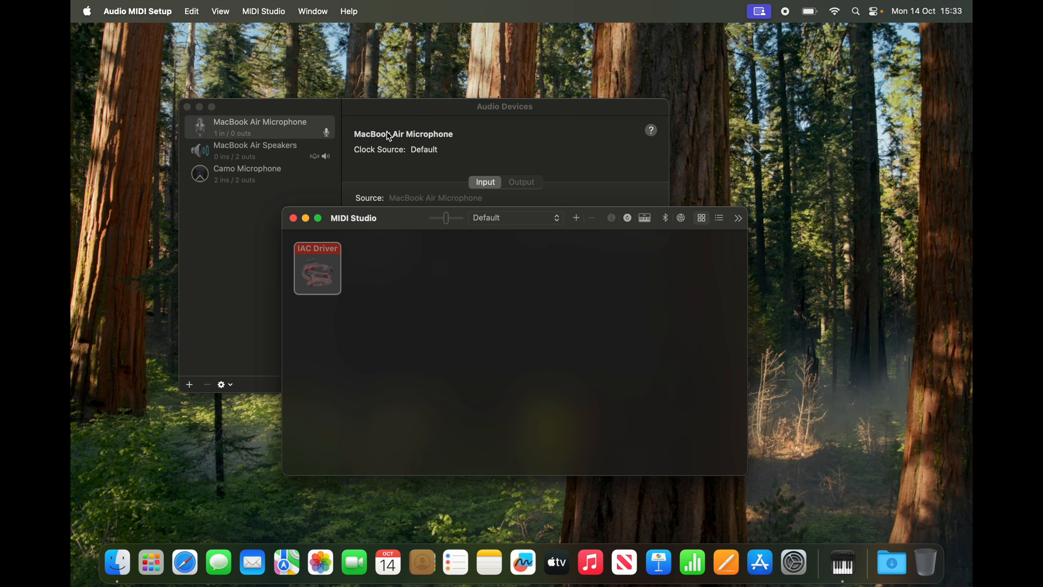
mouse_move(373, 288)
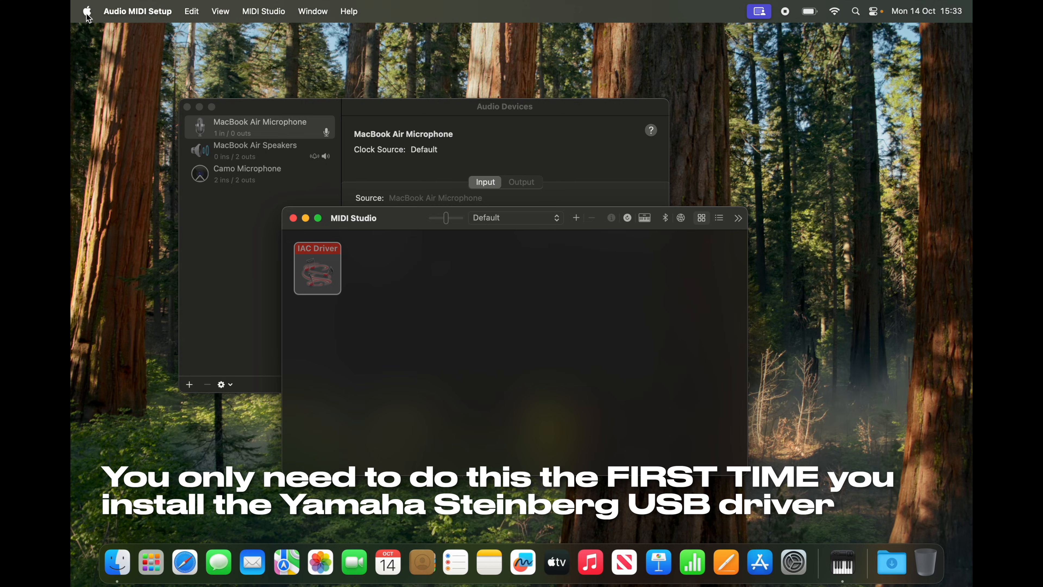
Shut down from the Apple menu and start up into Options to reach macOS Recovery
left_click(87, 12)
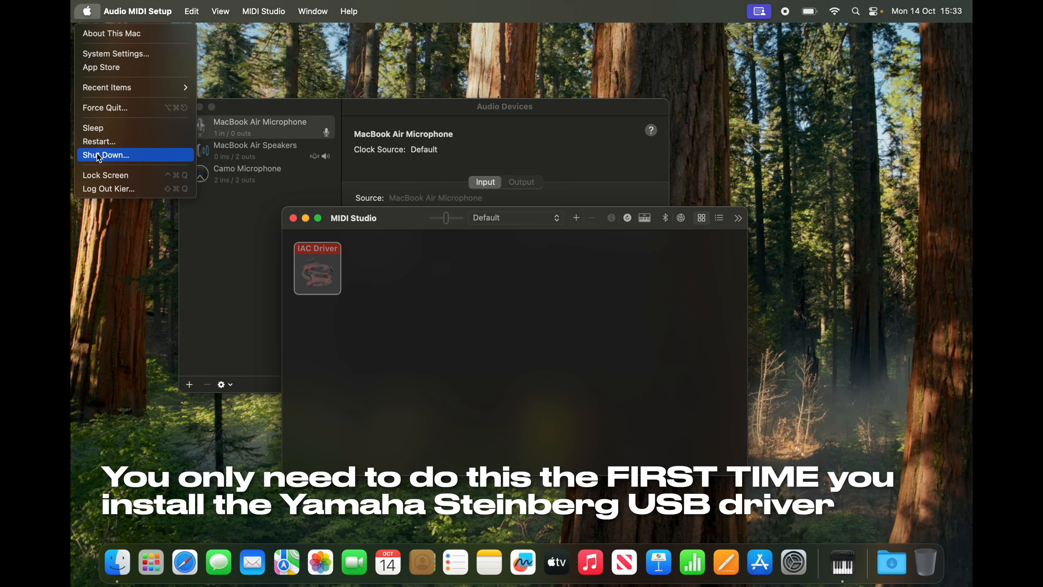
left_click(106, 155)
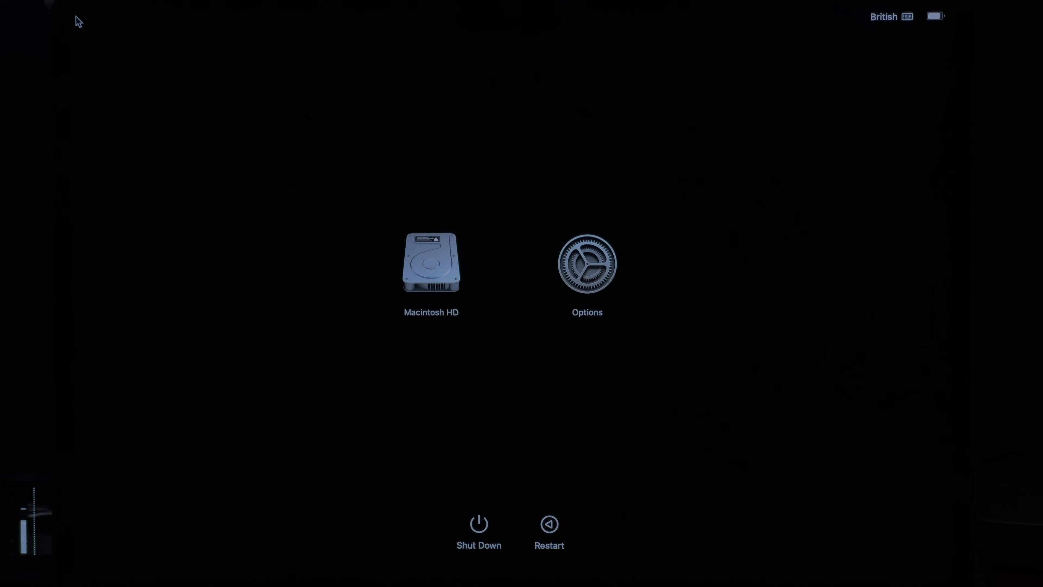
mouse_move(274, 151)
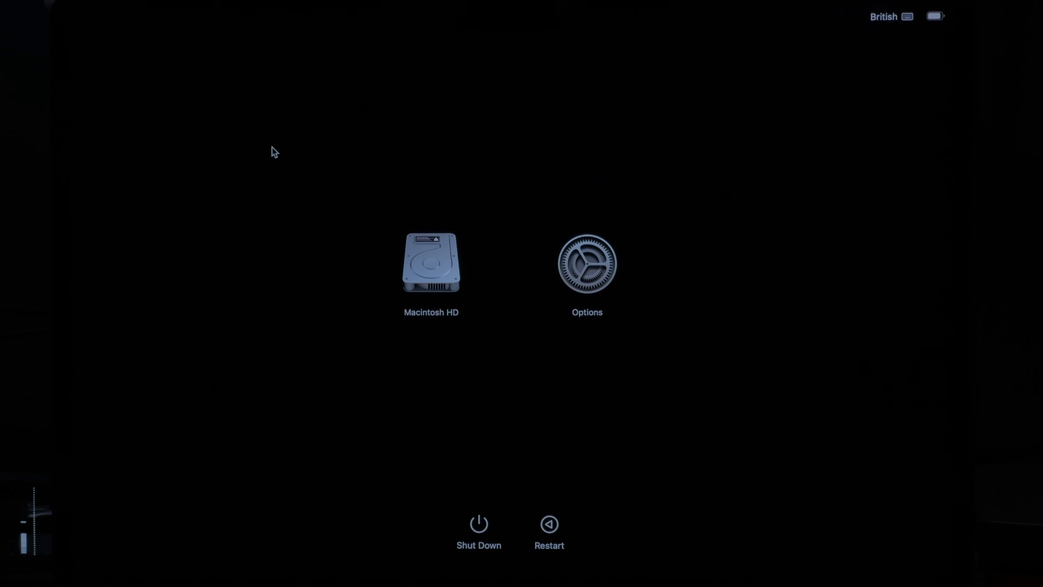
left_click(587, 262)
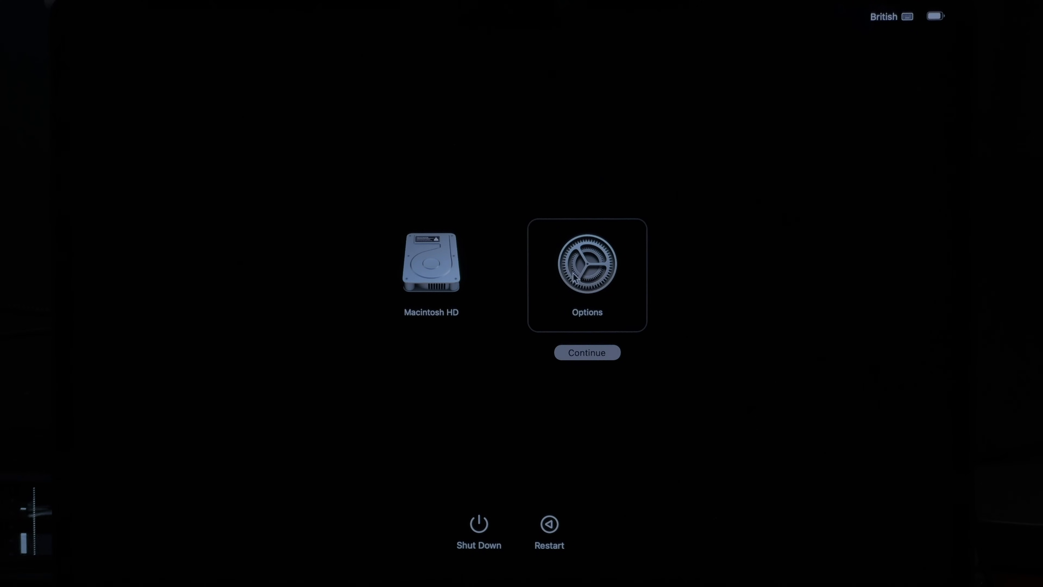
mouse_move(596, 365)
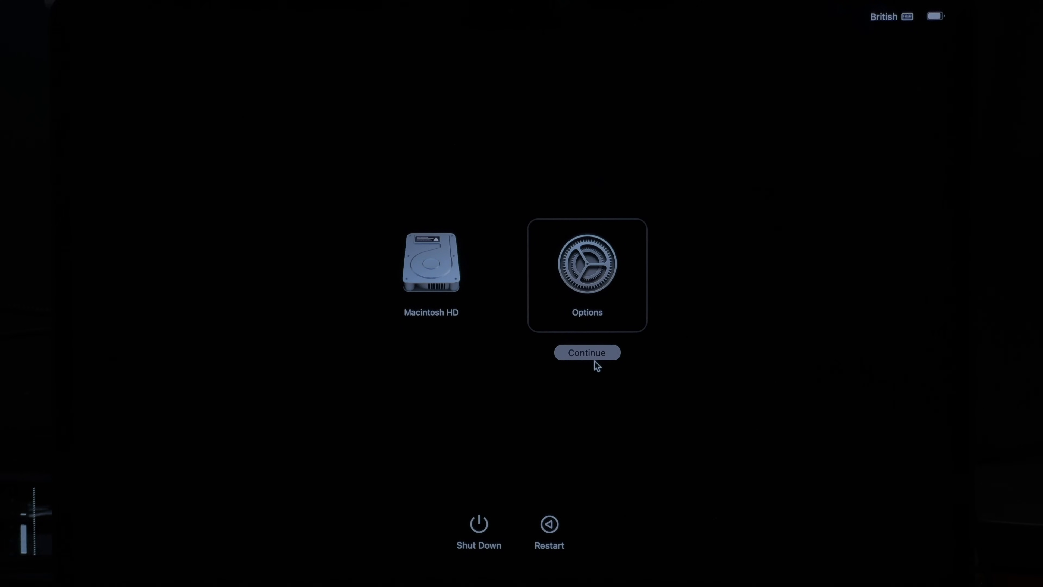
left_click(587, 353)
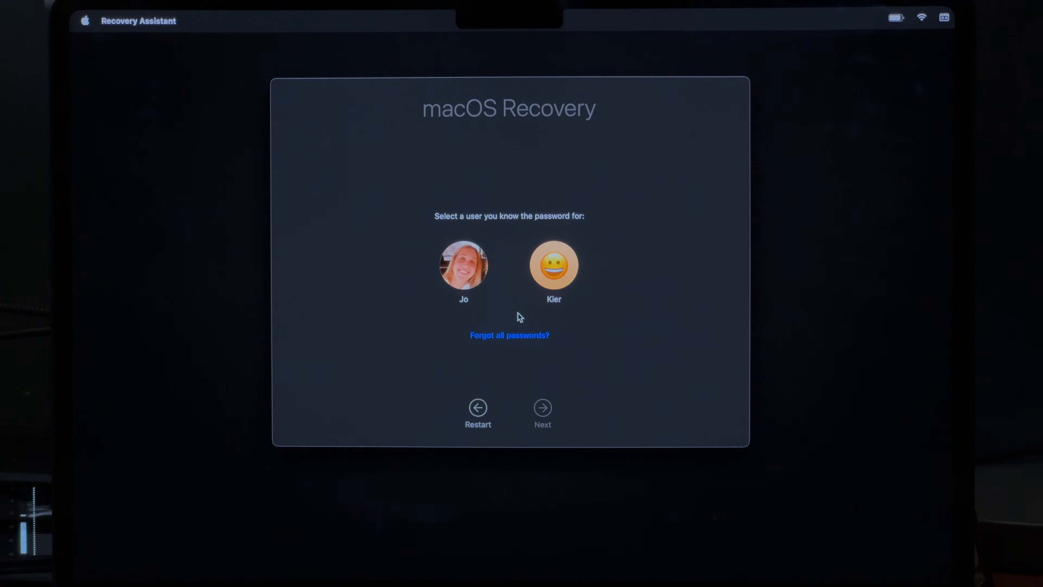
Sign in to macOS Recovery as the known user with their password
left_click(554, 265)
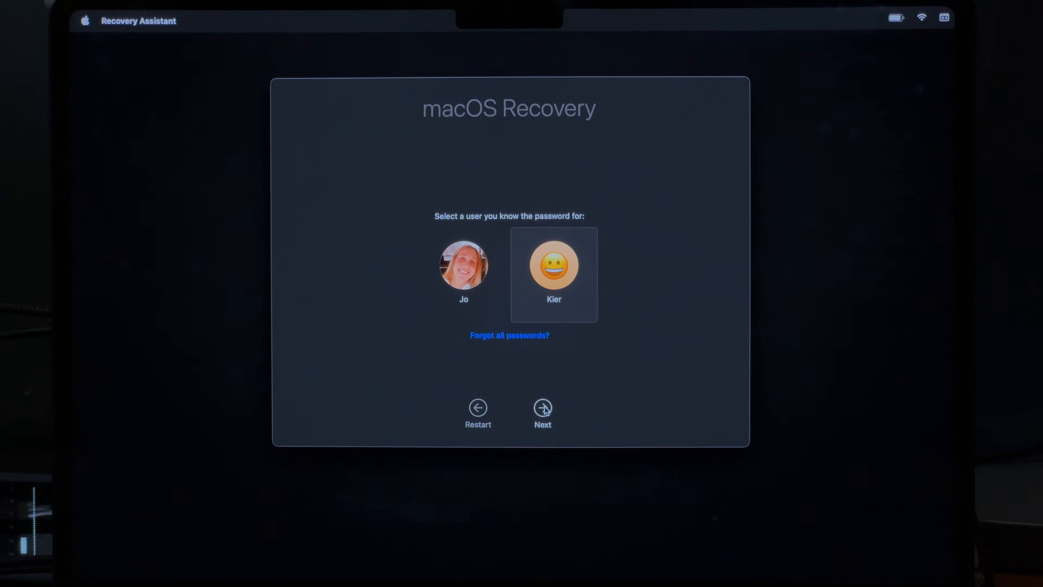
left_click(543, 407)
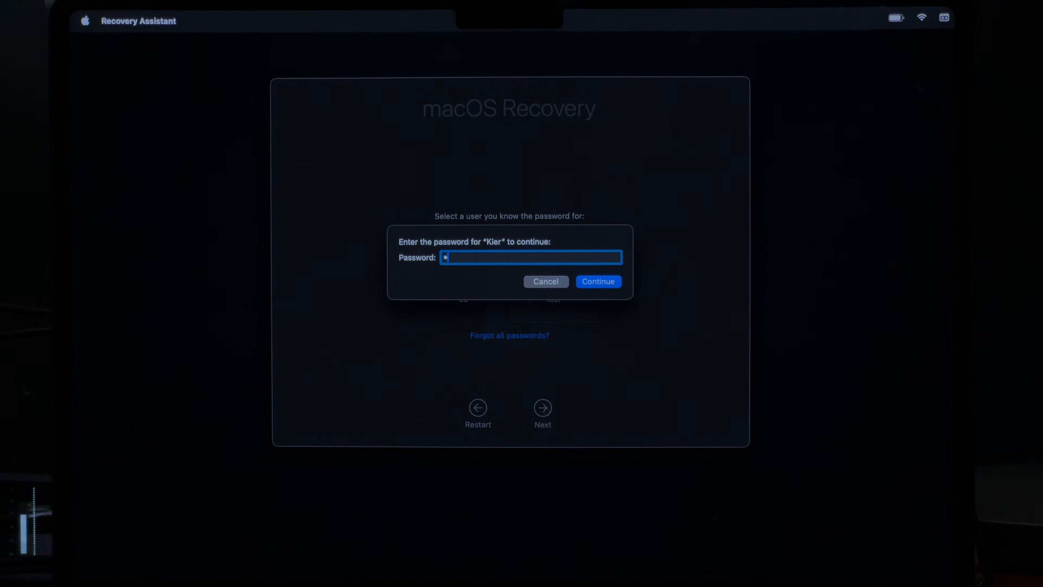
left_click(596, 280)
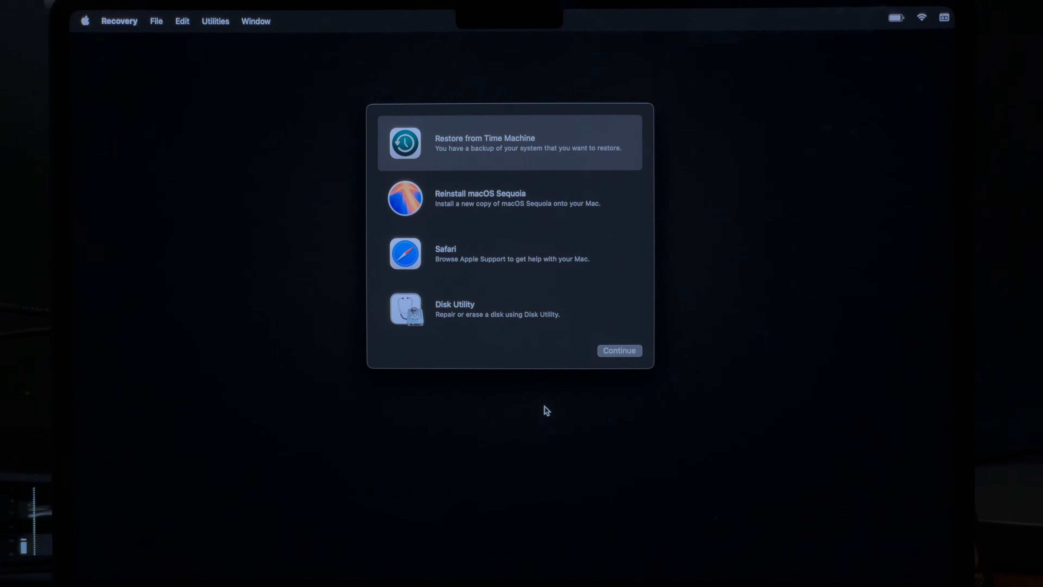
mouse_move(499, 333)
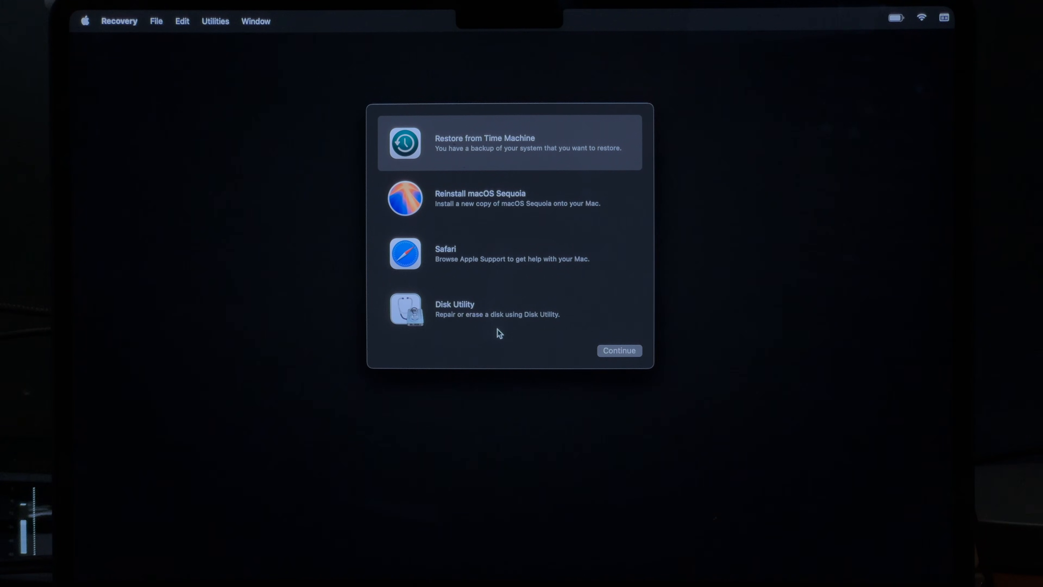
mouse_move(247, 74)
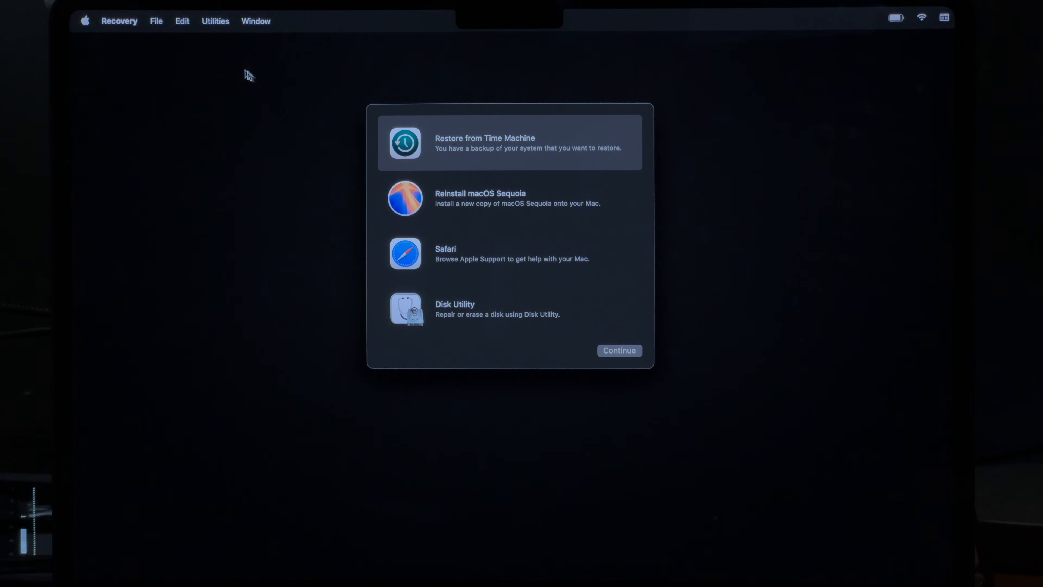
Launch Startup Security Utility and unlock Macintosh HD as the second user
left_click(215, 21)
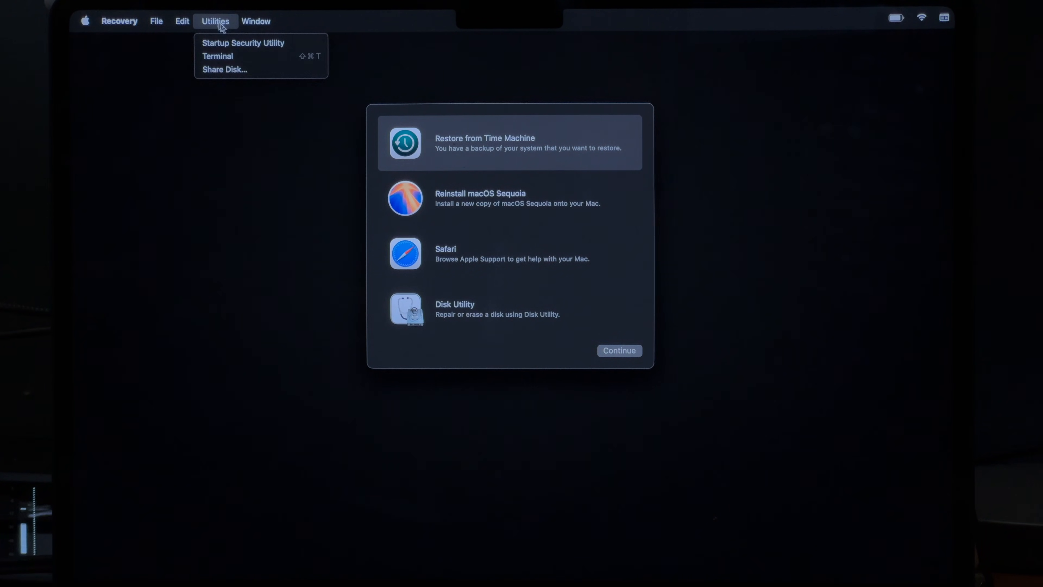
left_click(243, 42)
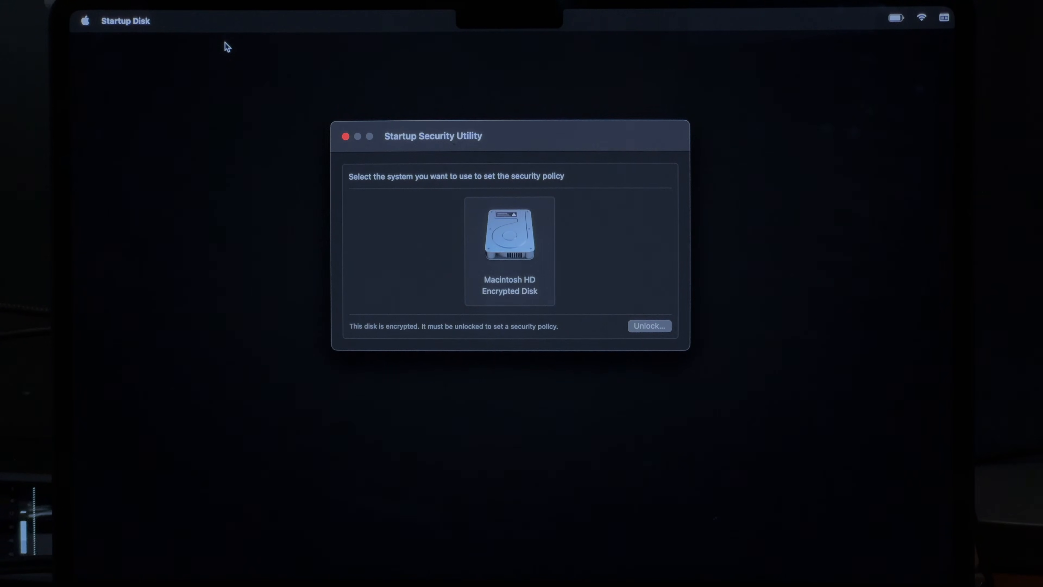
mouse_move(484, 240)
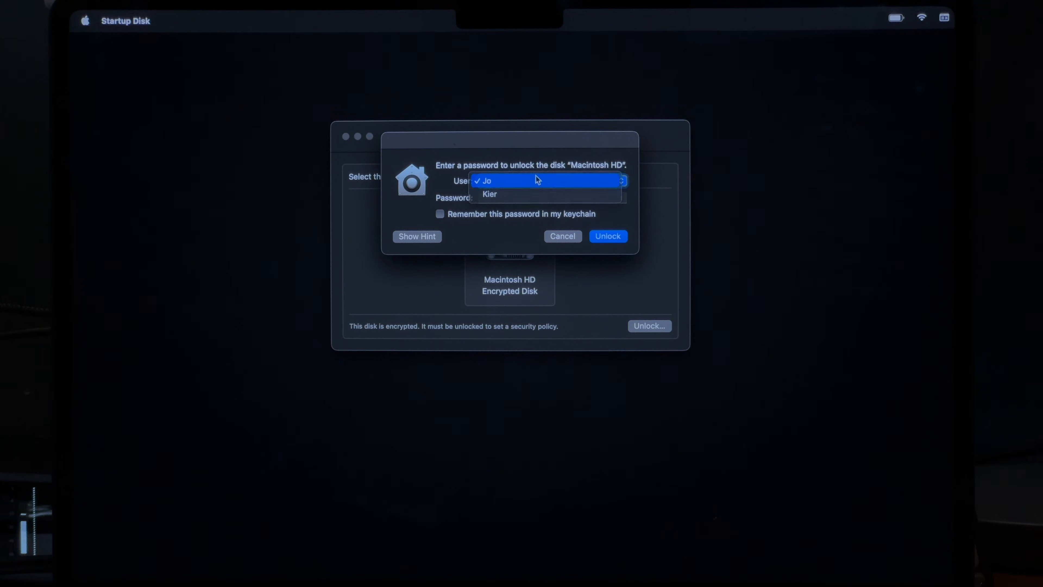
left_click(490, 194)
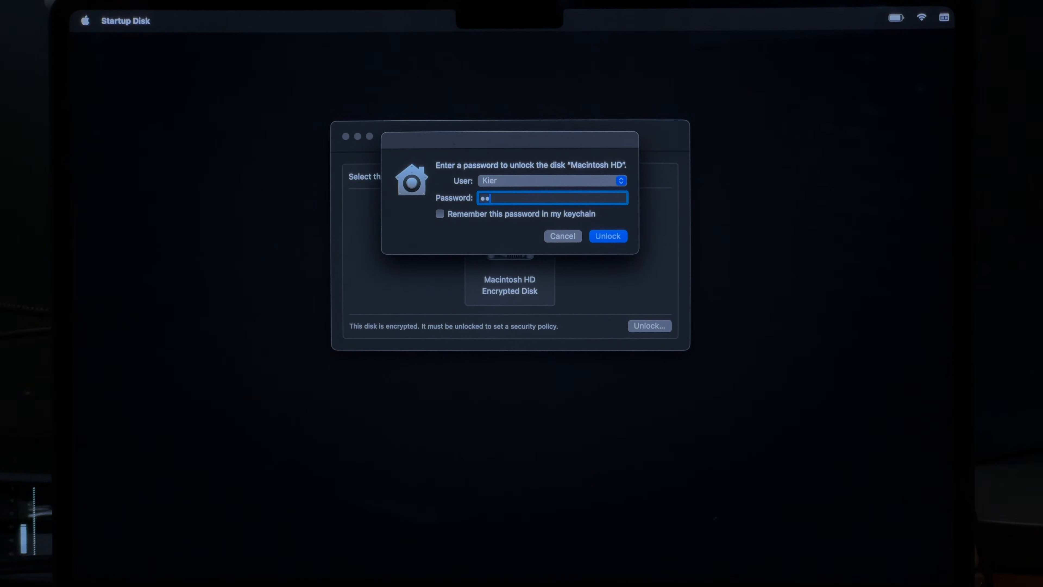
left_click(607, 235)
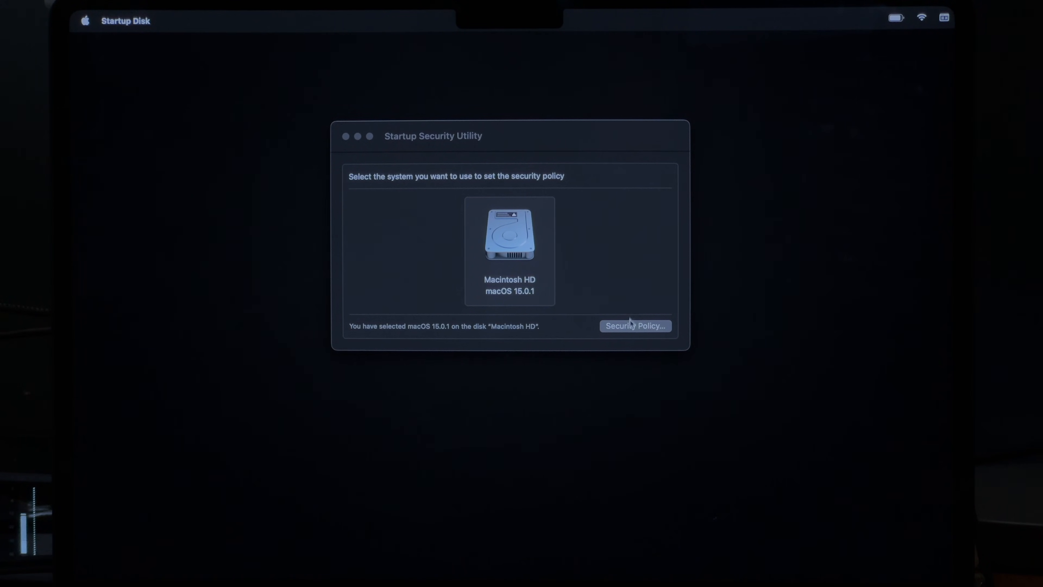
Set Macintosh HD to Reduced Security allowing identified-developer kernel extensions, and authenticate to apply it
left_click(634, 325)
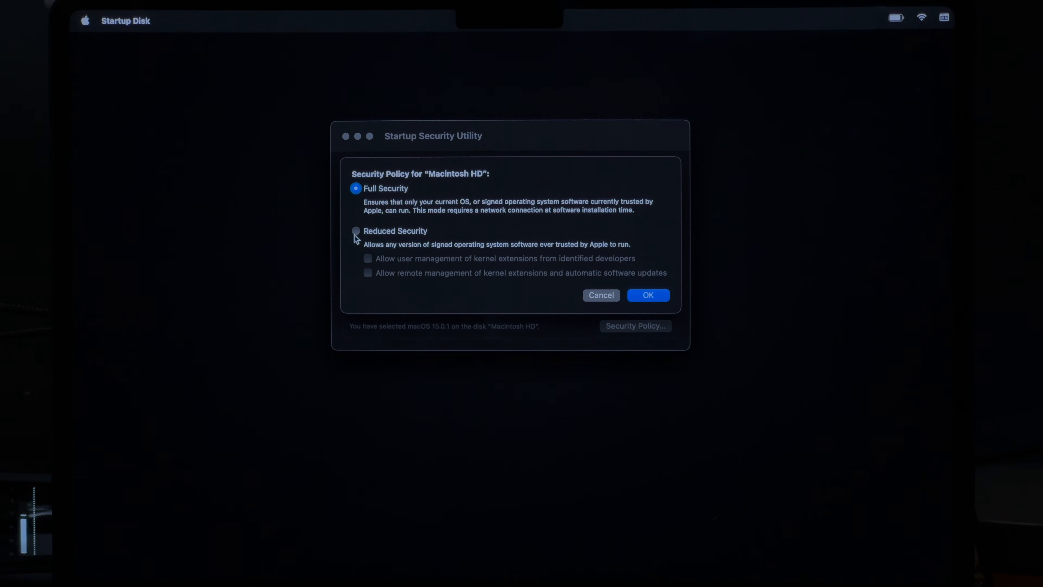
left_click(354, 231)
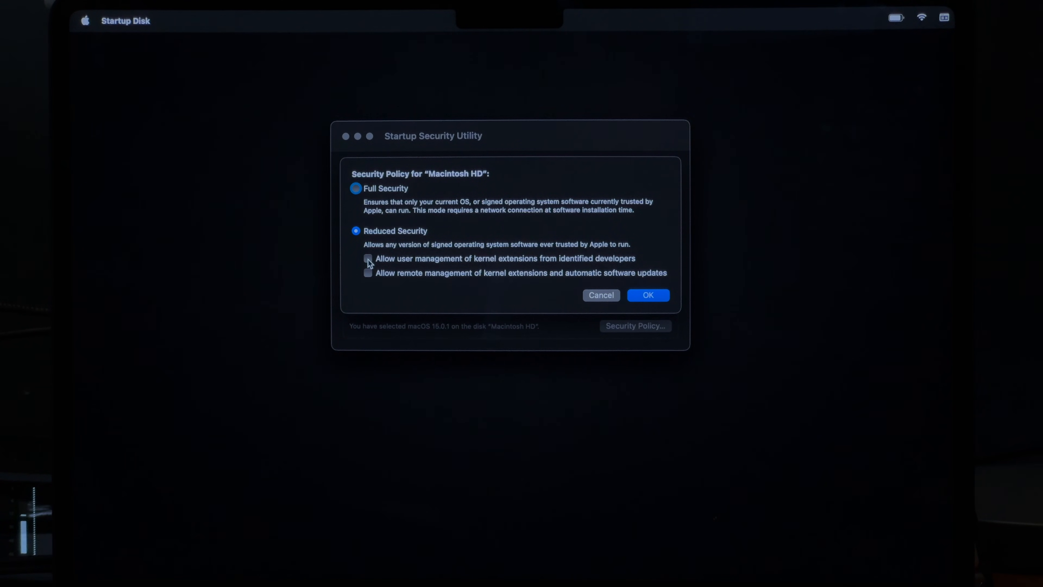
left_click(368, 258)
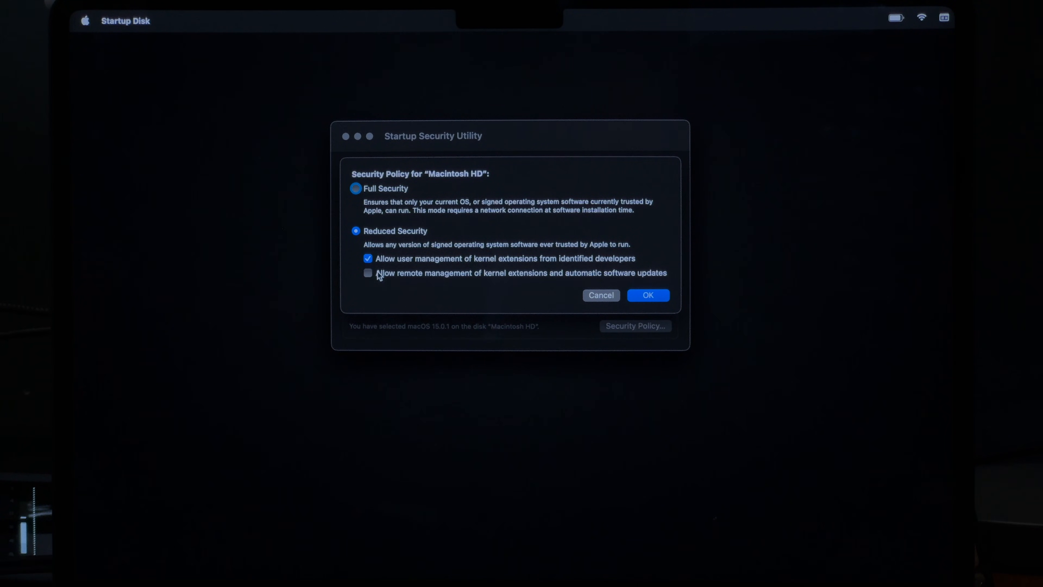
left_click(646, 295)
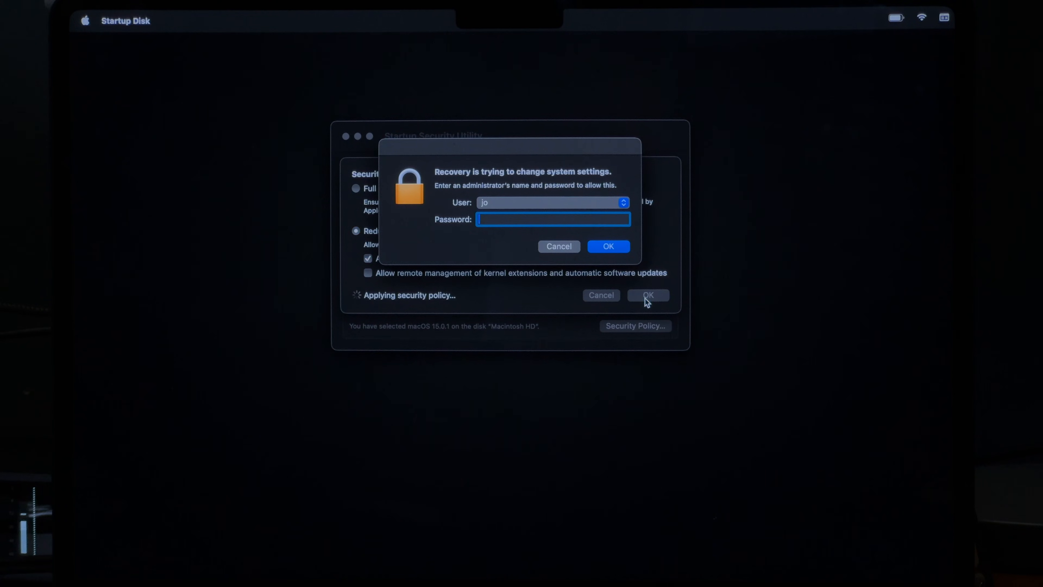
left_click(552, 202)
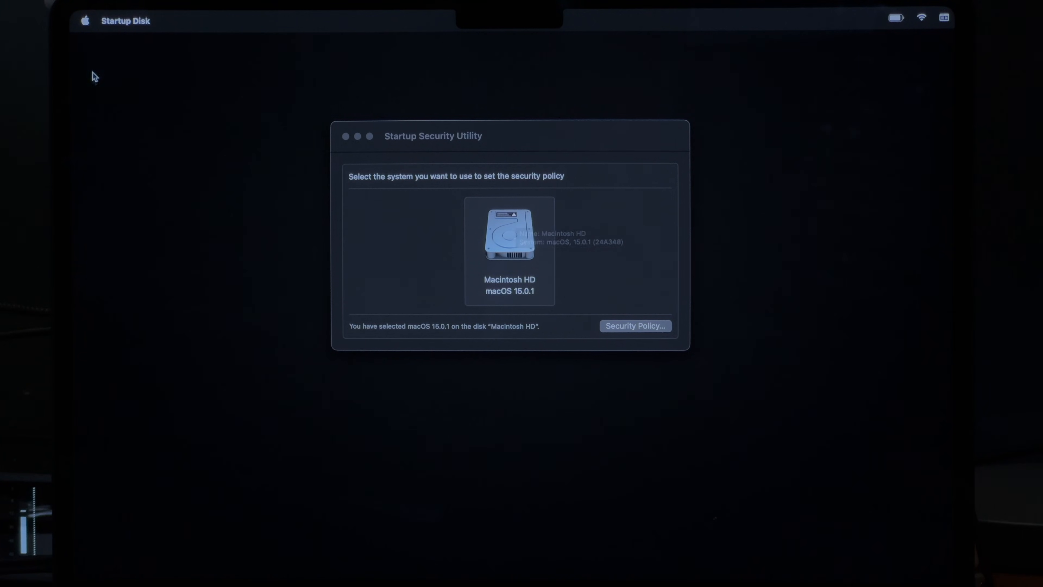
Restart from the Apple menu and log back in with the account password
left_click(85, 20)
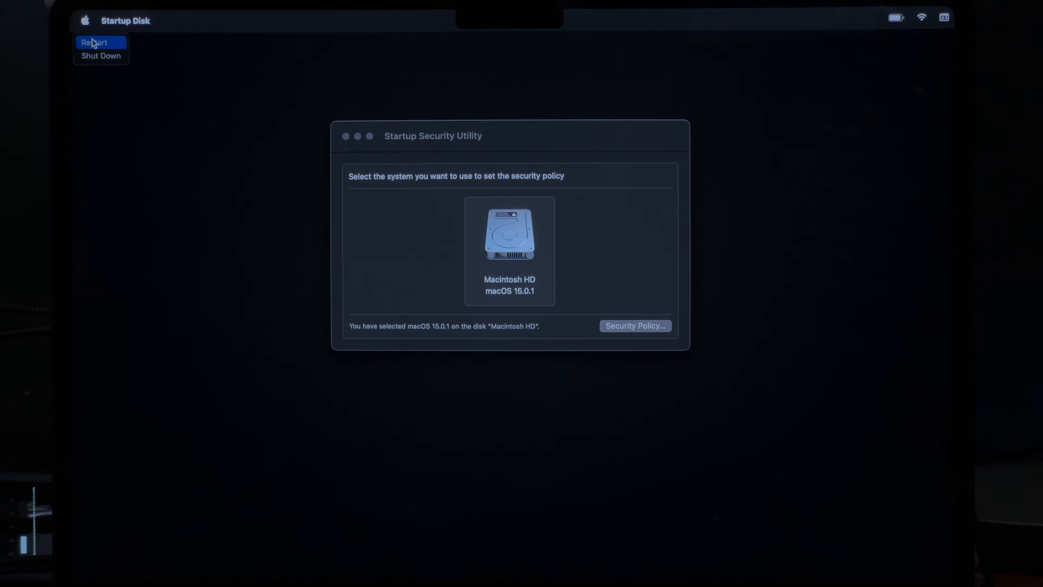
left_click(93, 42)
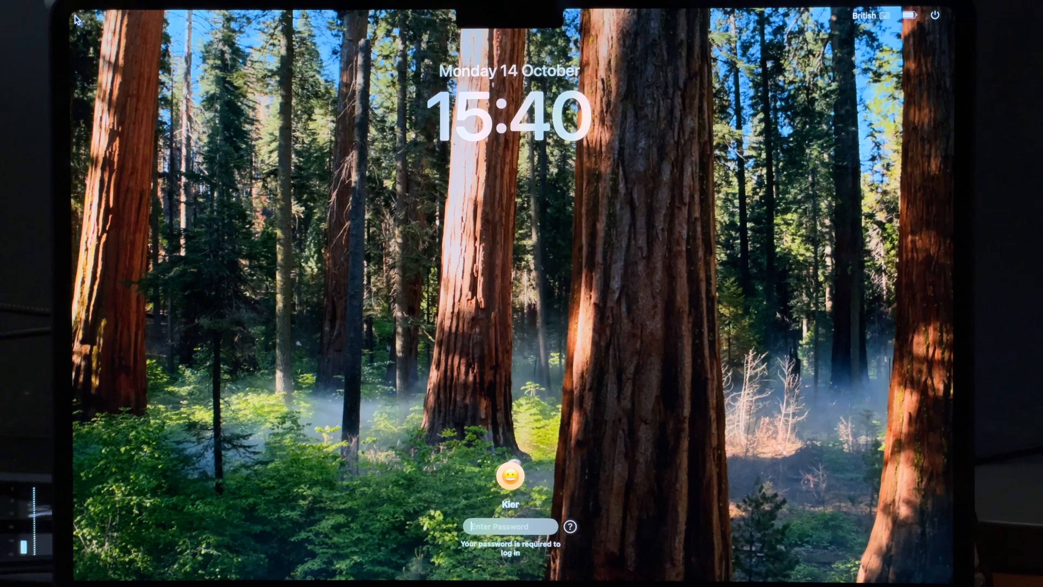
type("password")
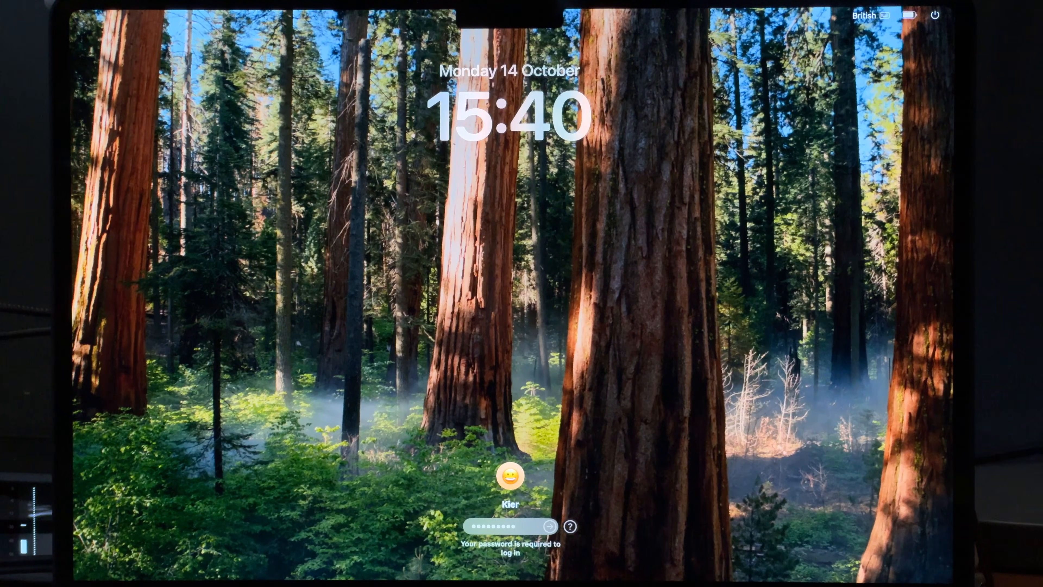
key("Return")
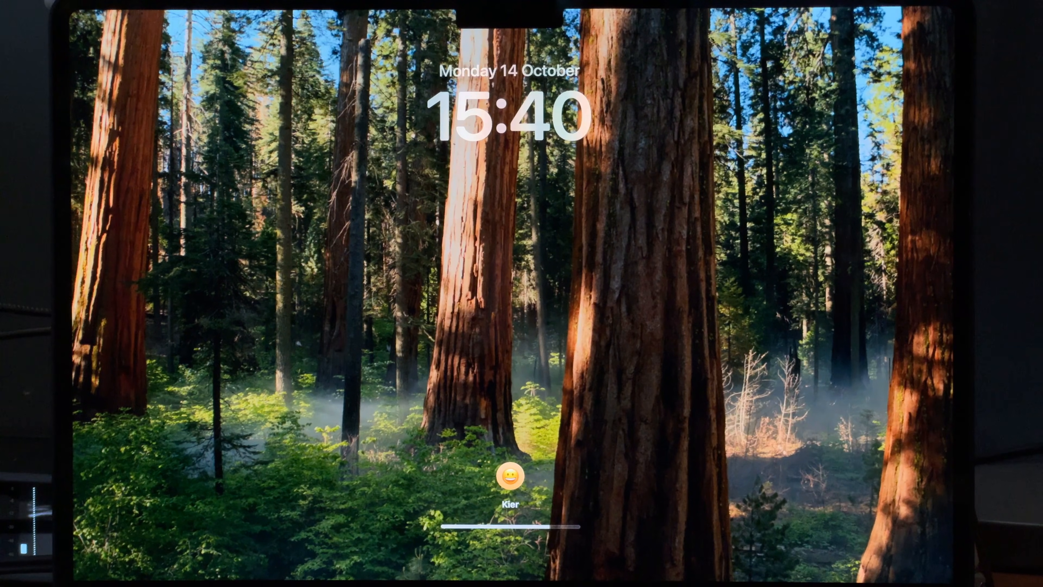
key("return")
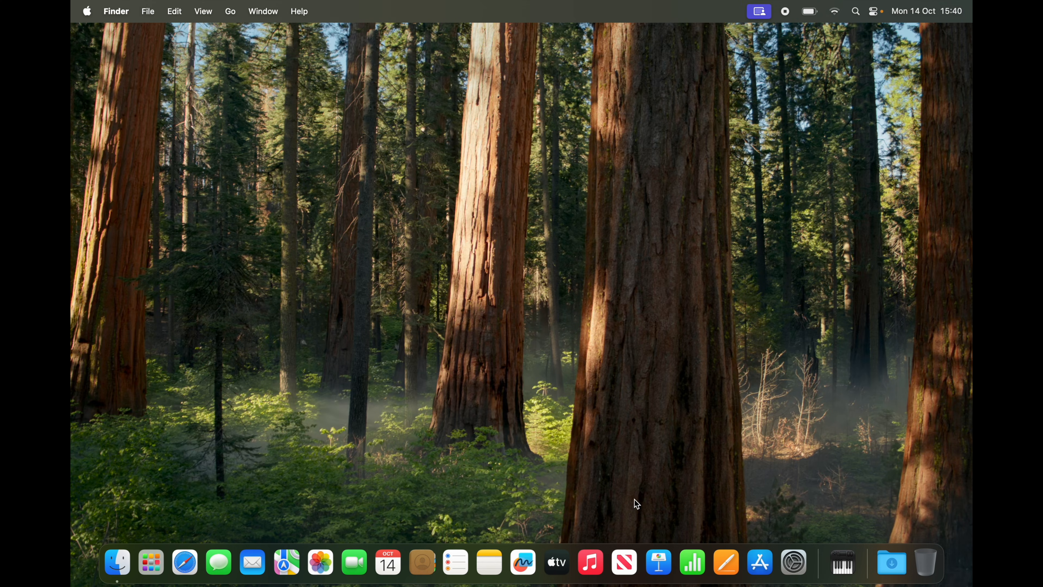
mouse_move(150, 562)
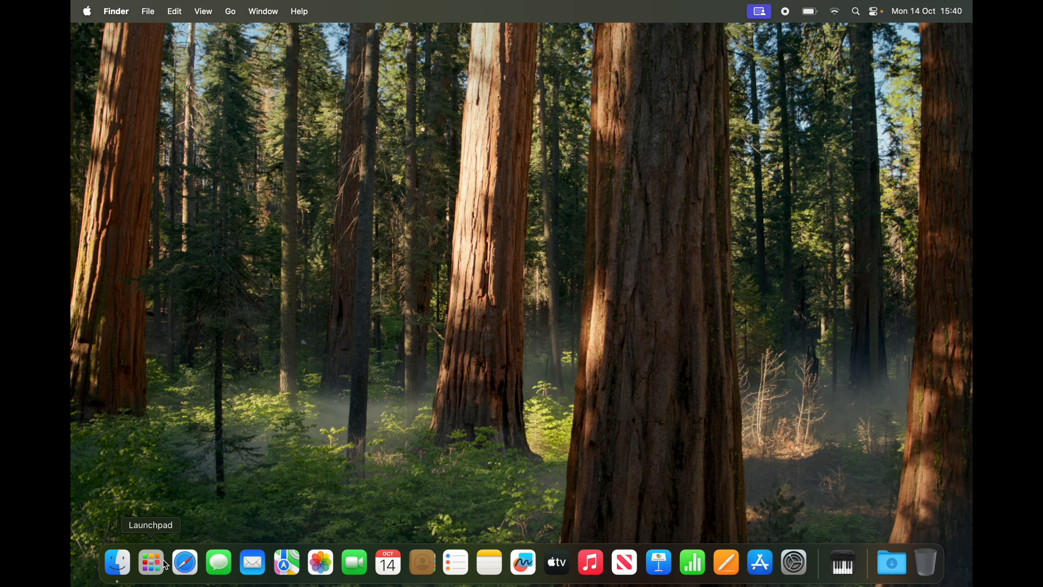
Search 'yamaha steinberg usb driver' in Safari and open the Steinberg driver page
left_click(184, 562)
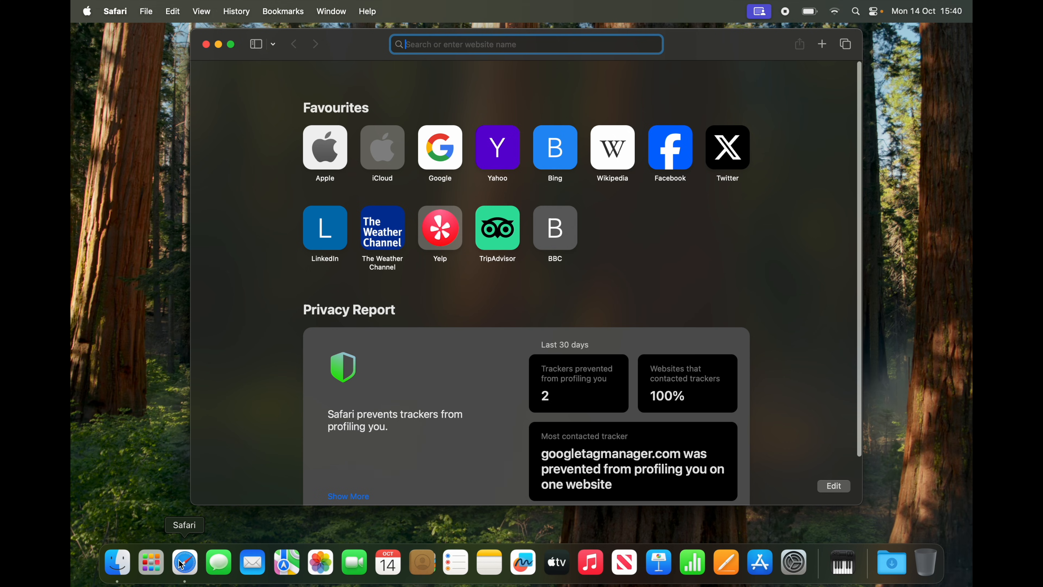
type("yamaa")
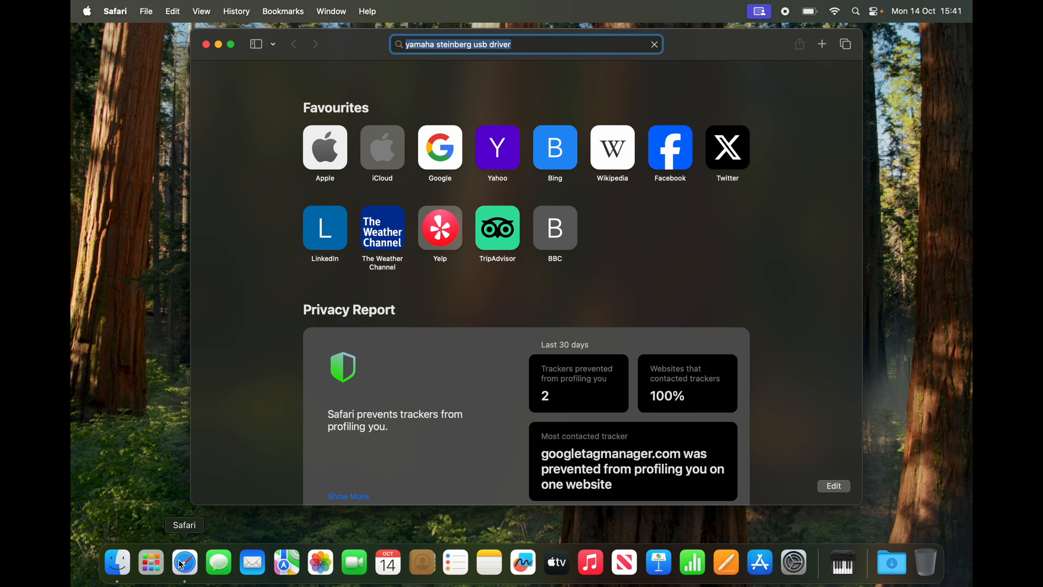
key("enter")
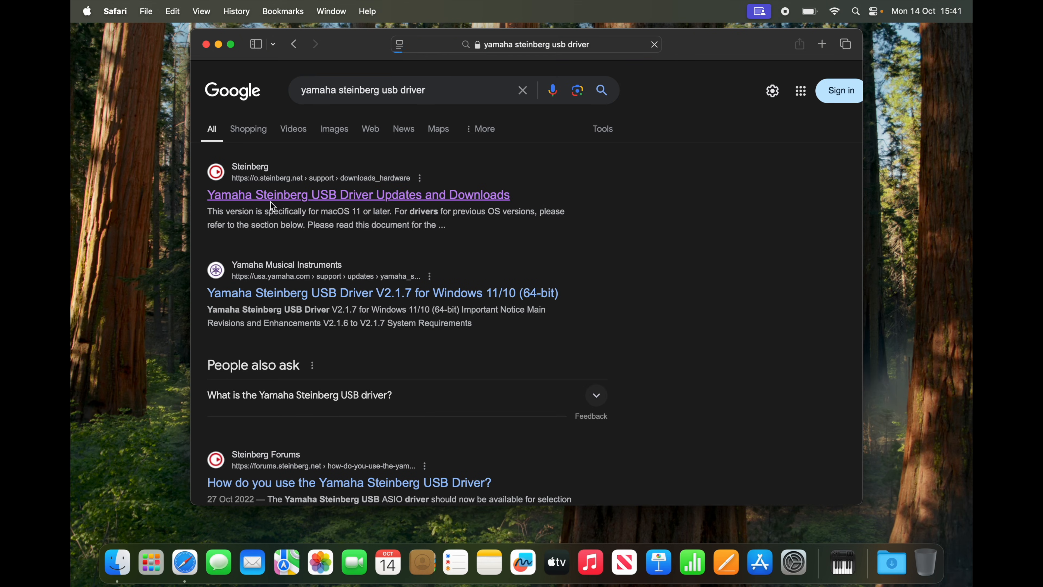
left_click(358, 195)
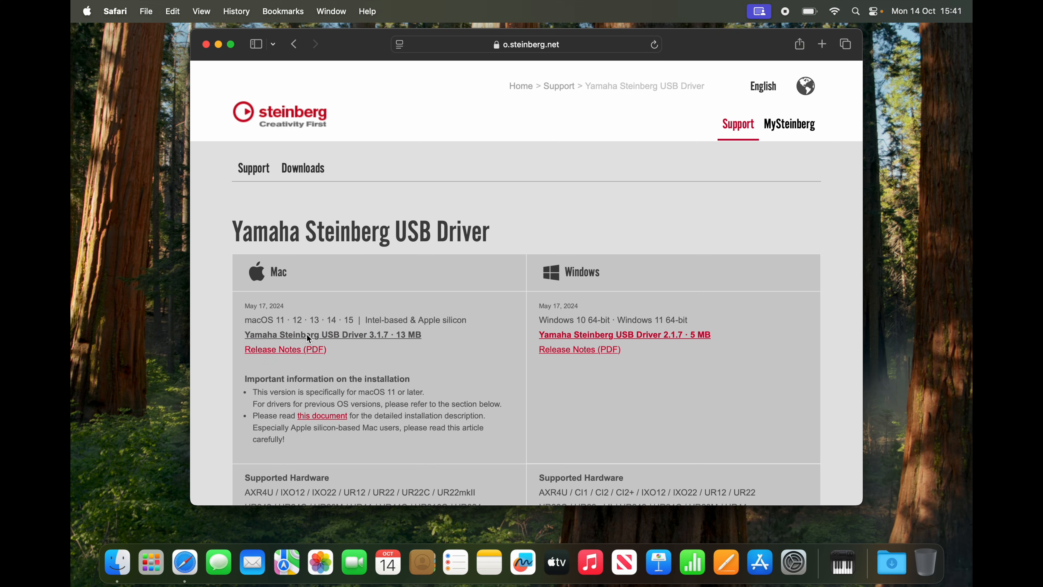
Download Yamaha Steinberg USB Driver 3.1.7 for Mac, allowing downloads from o.steinberg.net
left_click(332, 334)
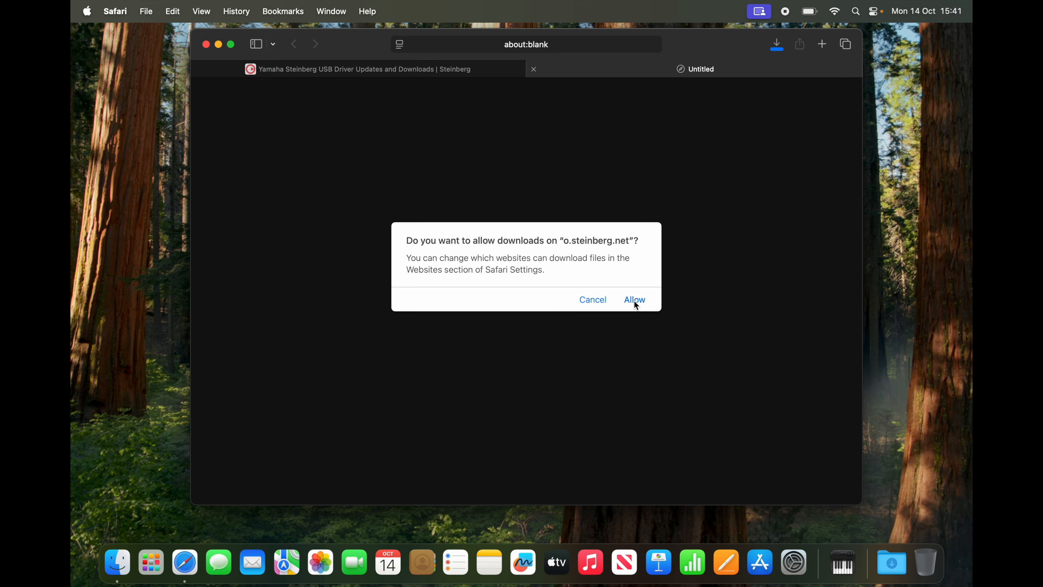
left_click(634, 299)
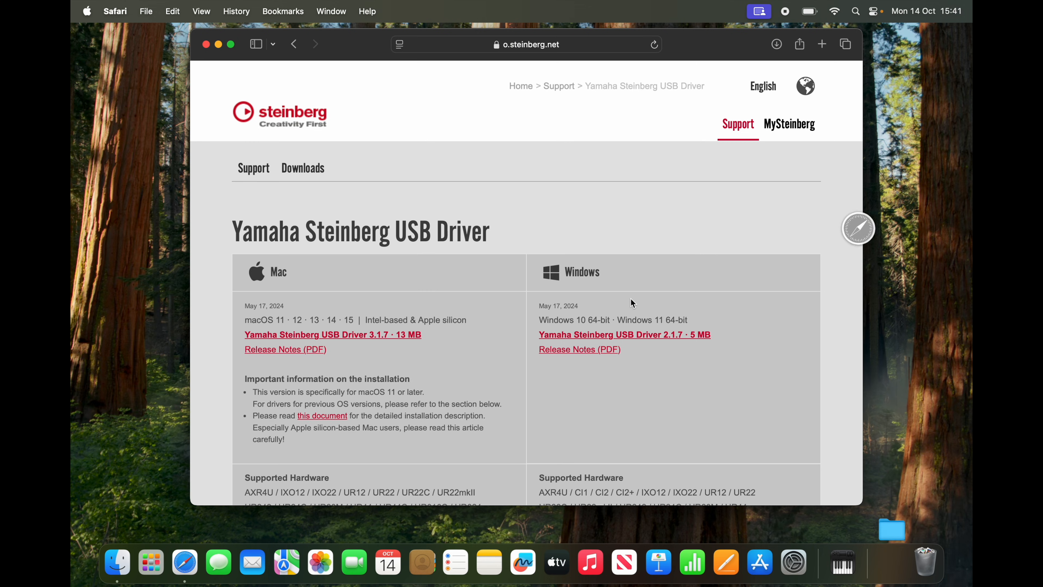
mouse_move(759, 403)
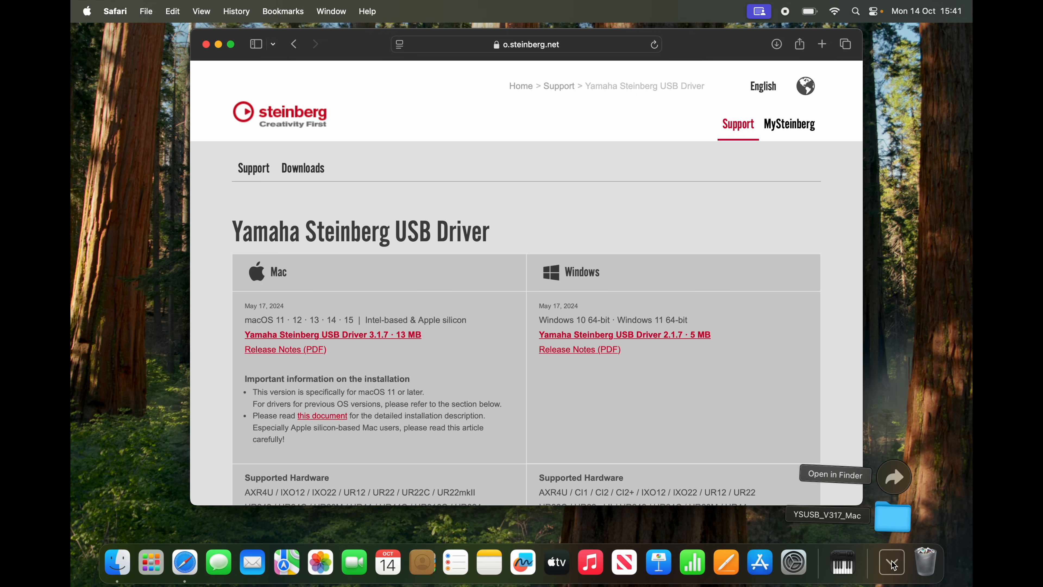
Open the YSUSB_V317_Mac download in Finder and launch its .pkg installer
left_click(834, 474)
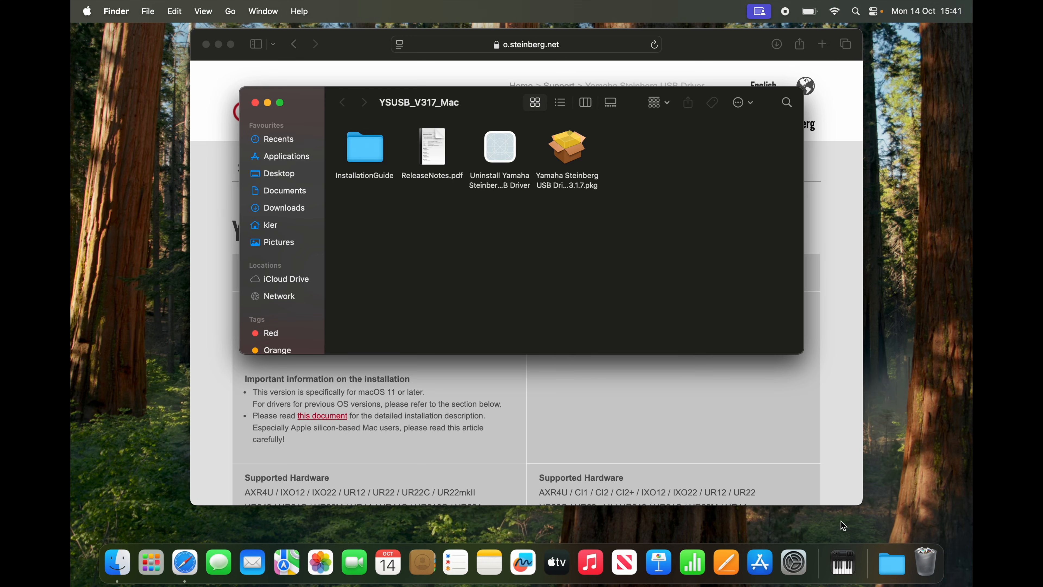
mouse_move(566, 151)
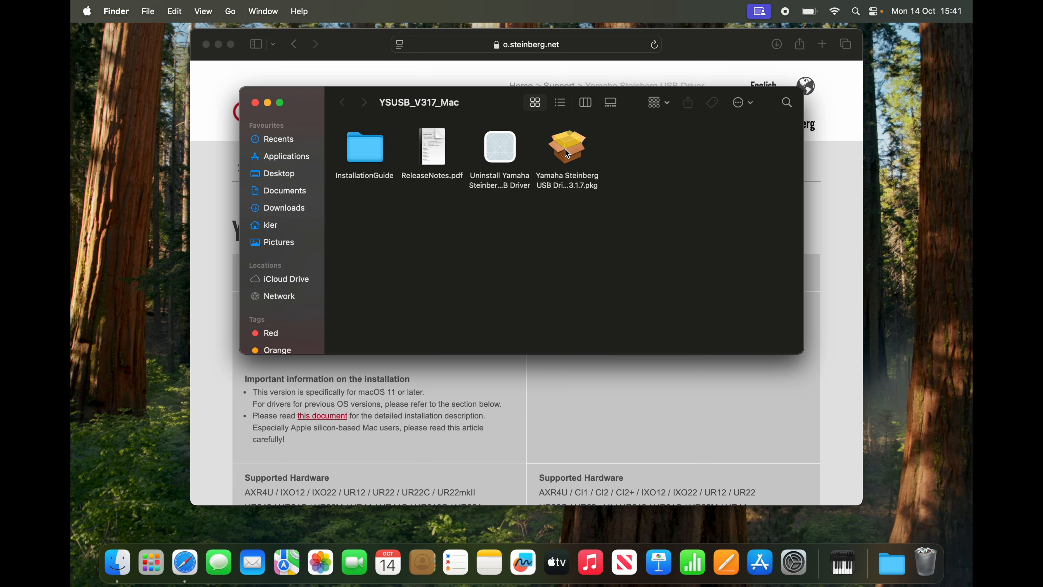
double_click(566, 146)
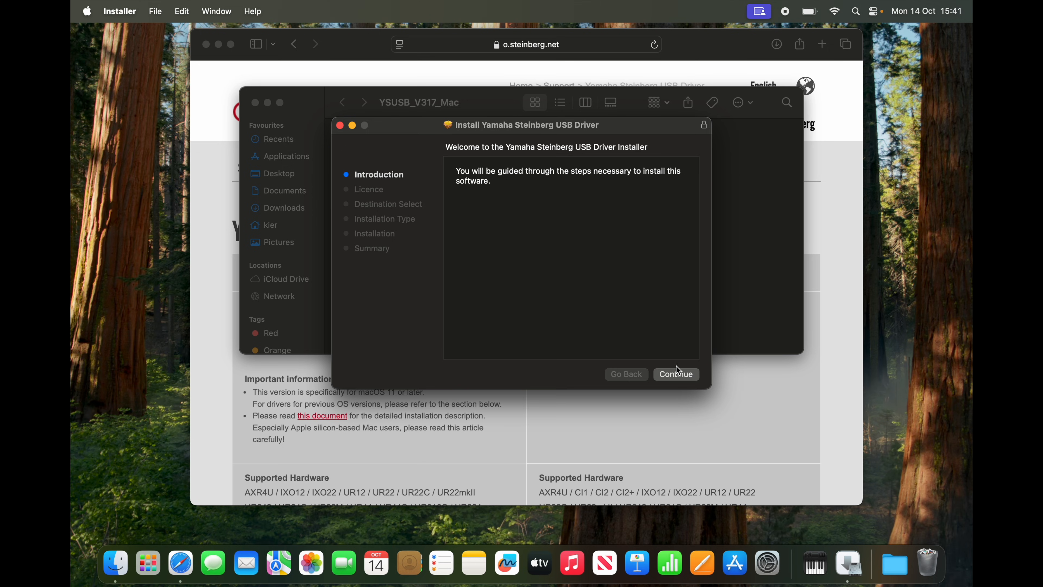
Agree to the licence and run the standard install on Macintosh HD for all users, authorizing with the password
left_click(675, 374)
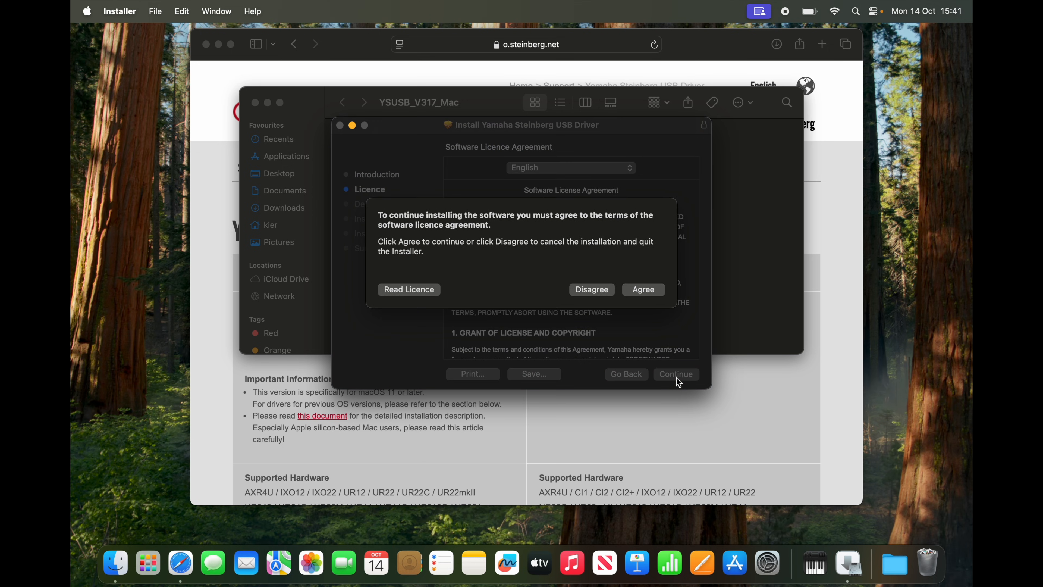
left_click(642, 288)
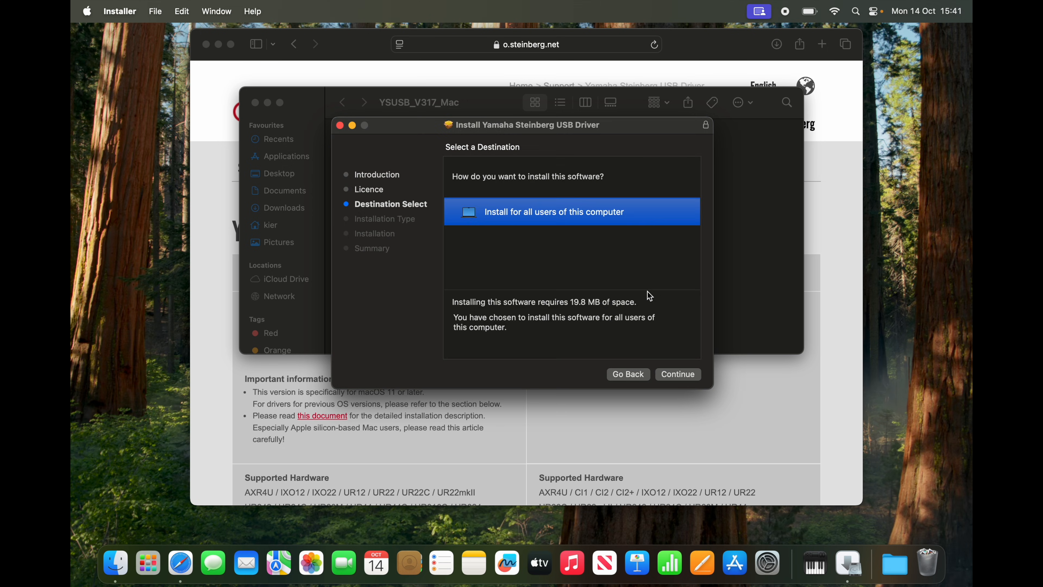
left_click(678, 374)
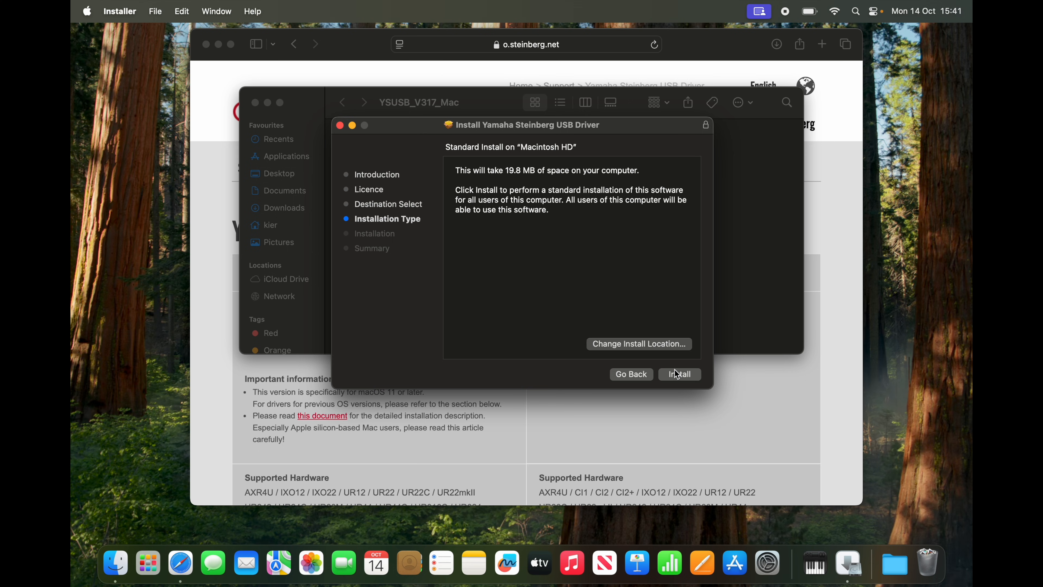
left_click(678, 374)
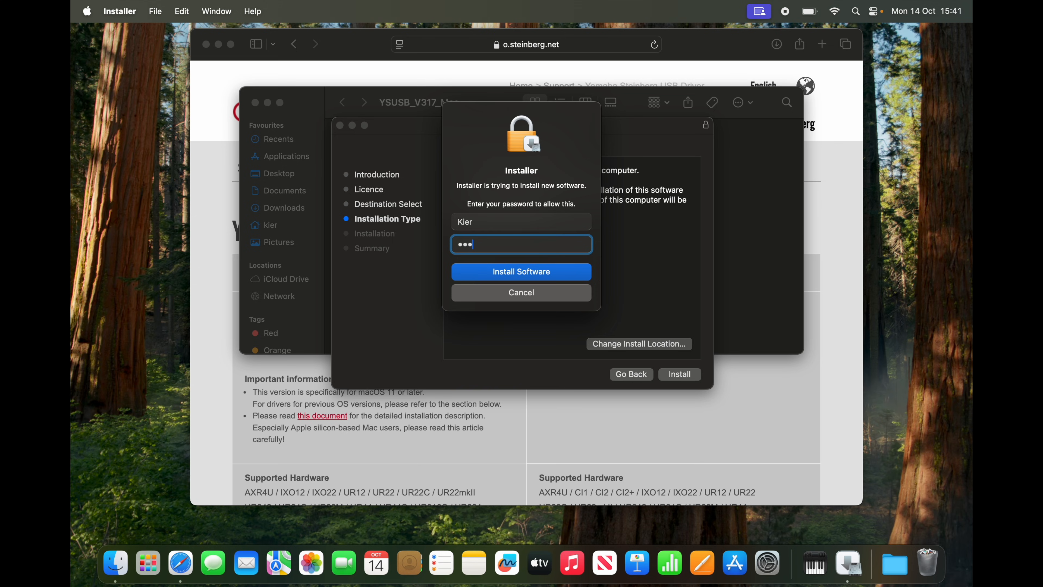
left_click(521, 271)
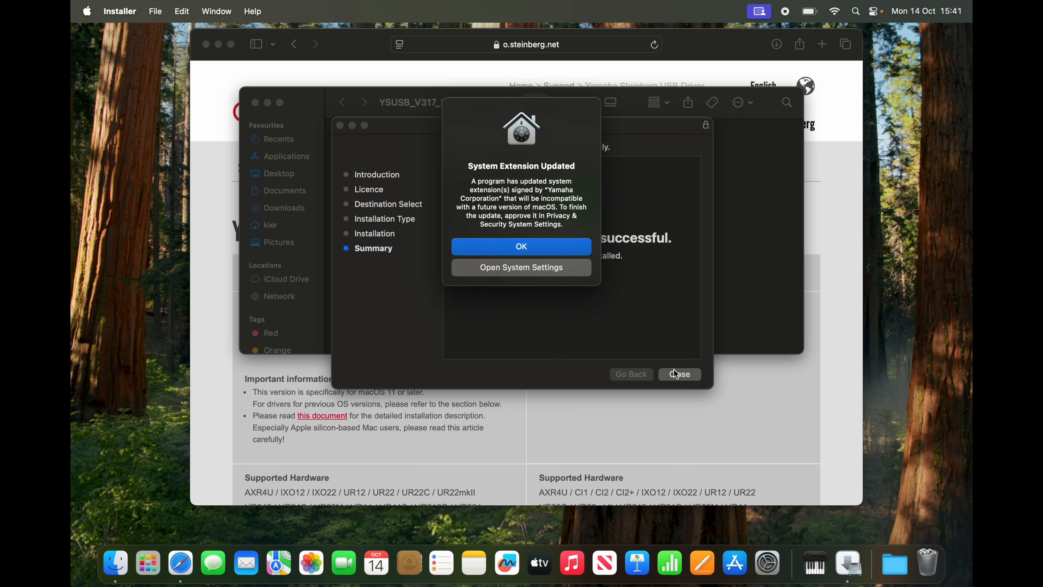
mouse_move(561, 275)
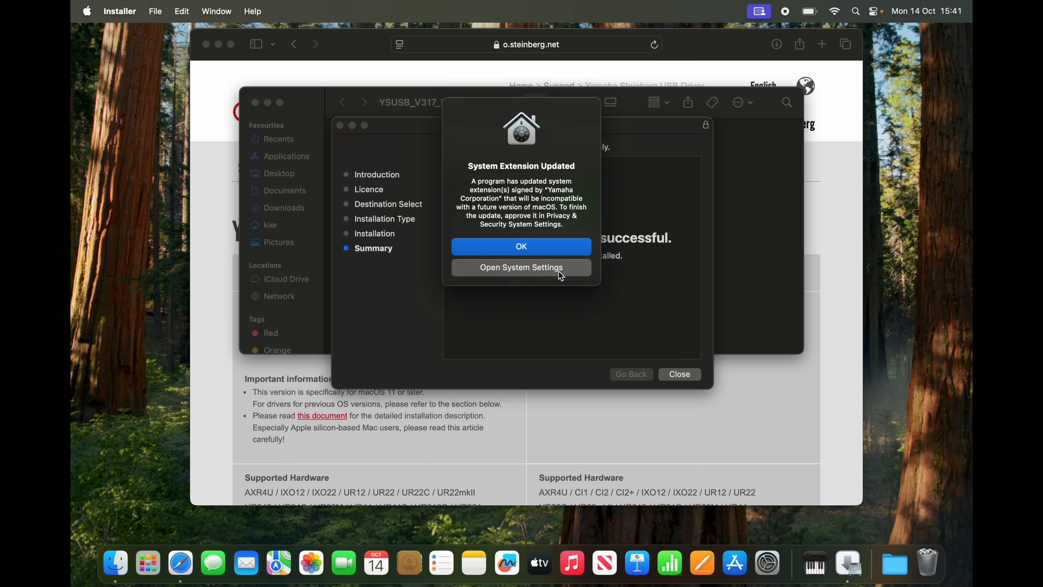
Allow the Yamaha Corporation system software in Privacy & Security, authenticating with the account password
left_click(521, 267)
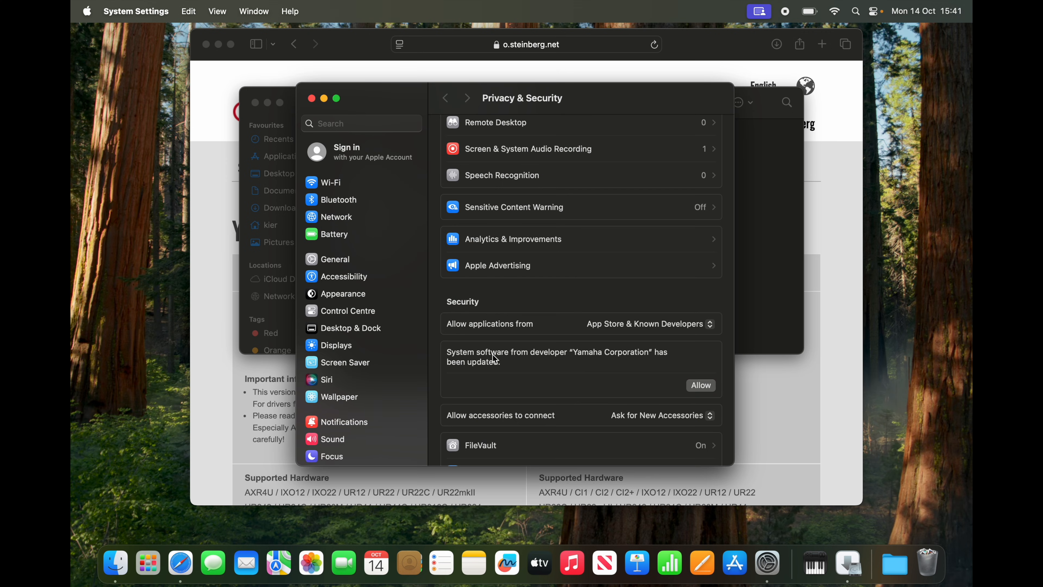
mouse_move(560, 358)
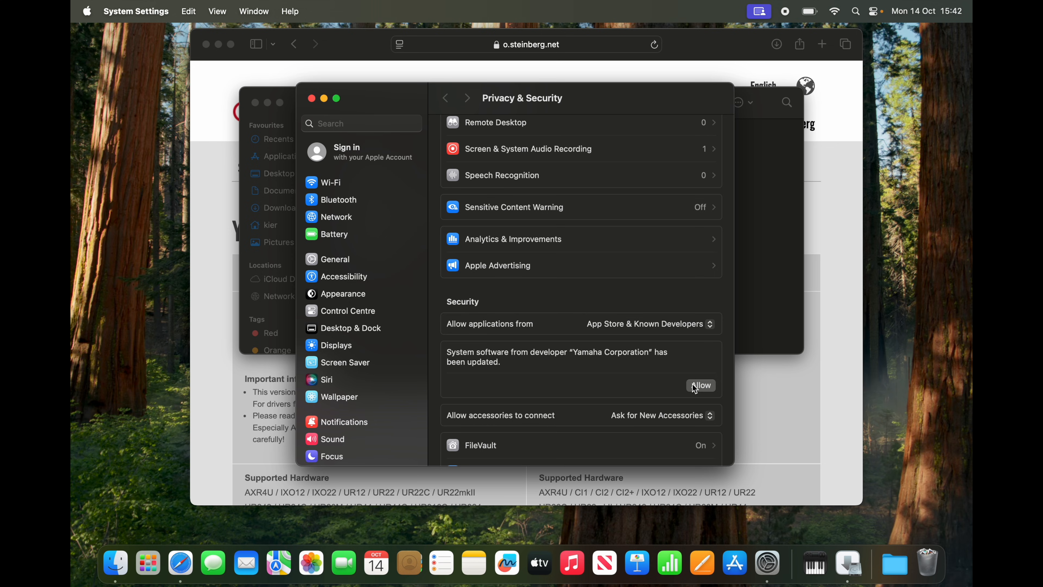
left_click(700, 385)
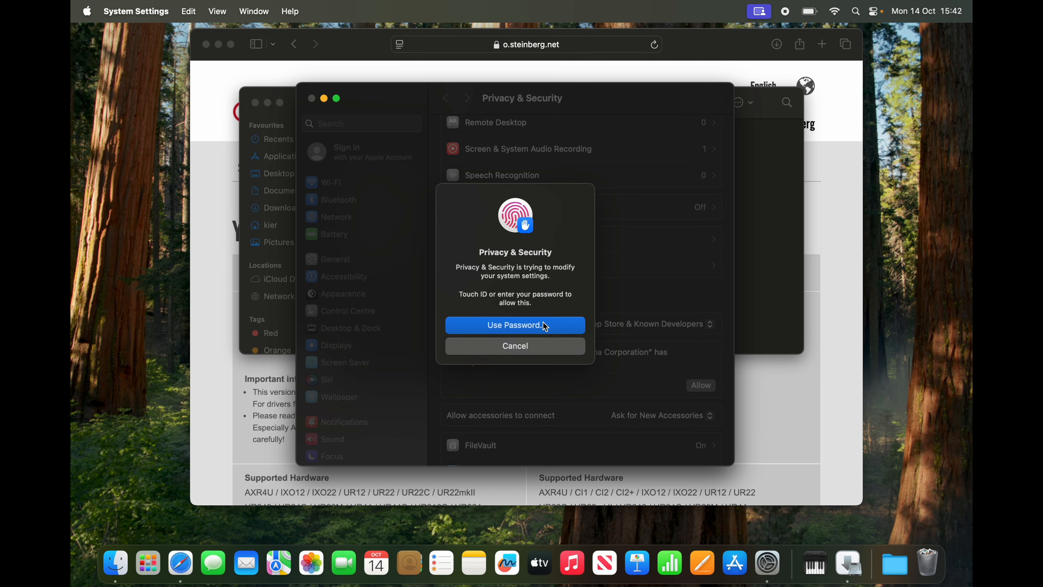
left_click(515, 324)
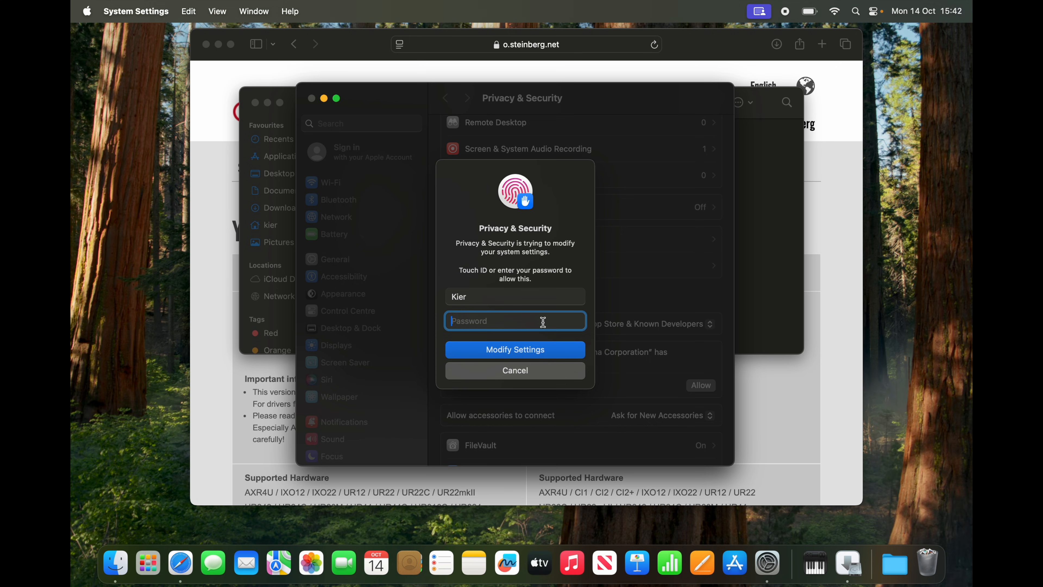
left_click(514, 370)
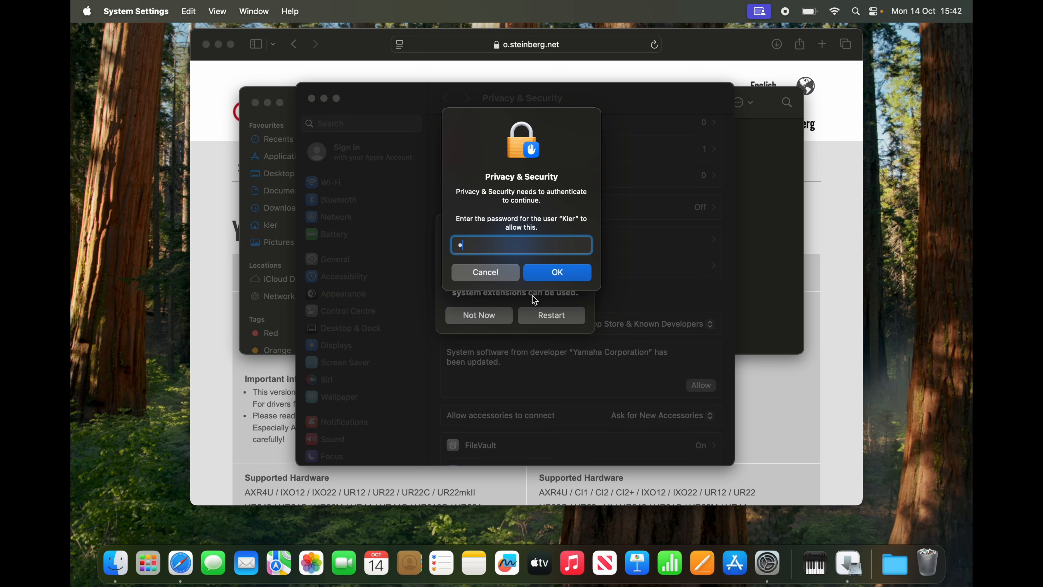
type("password")
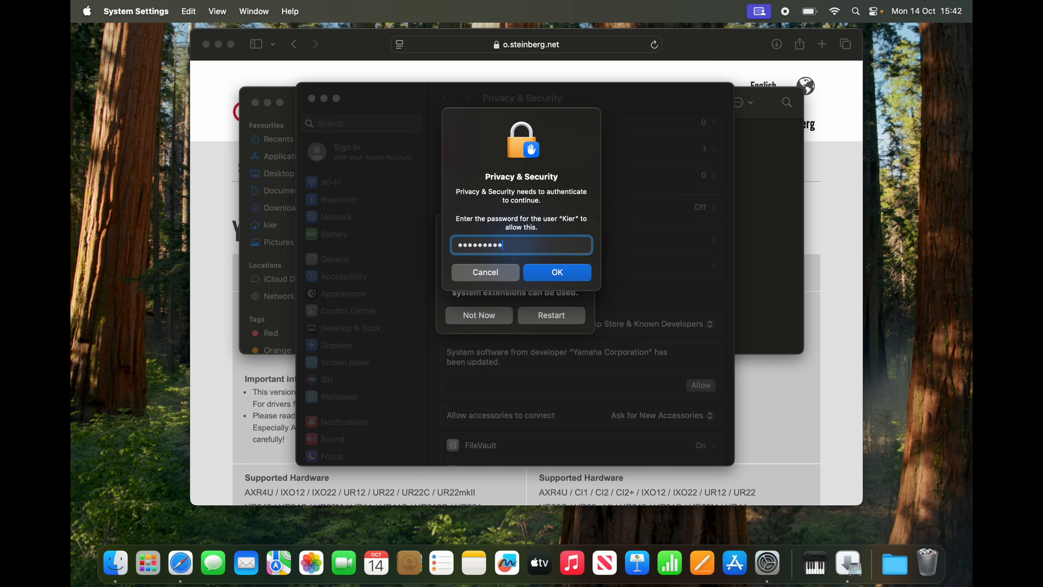
left_click(557, 272)
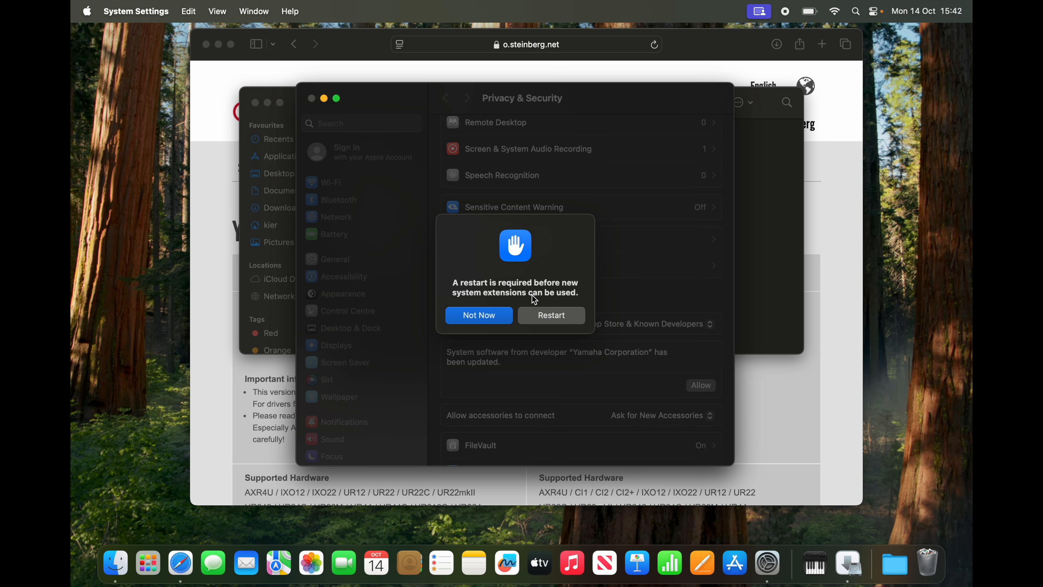
mouse_move(554, 321)
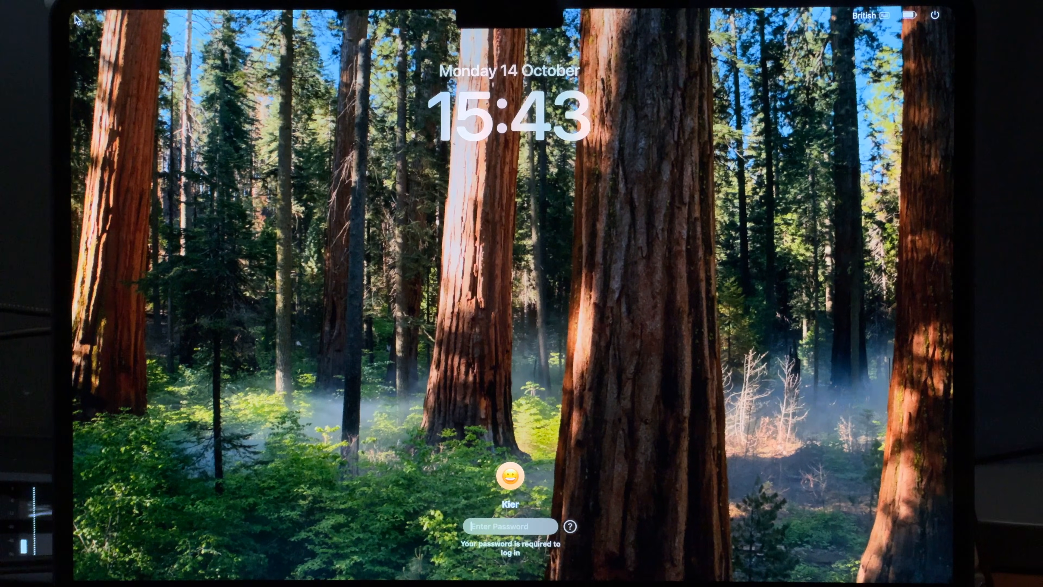
Log back in with the account password so the desktop returns
type("password")
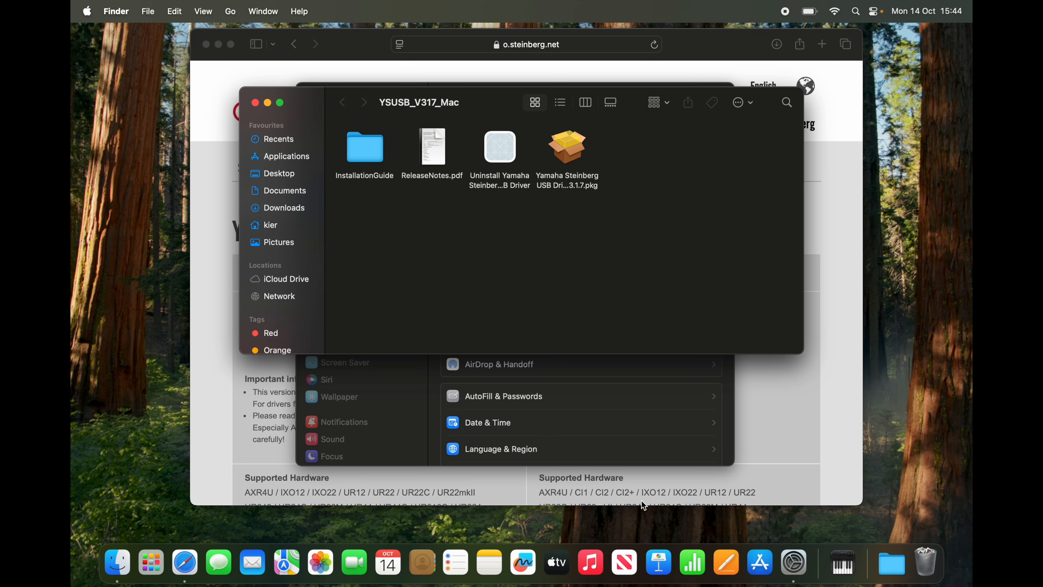
mouse_move(842, 563)
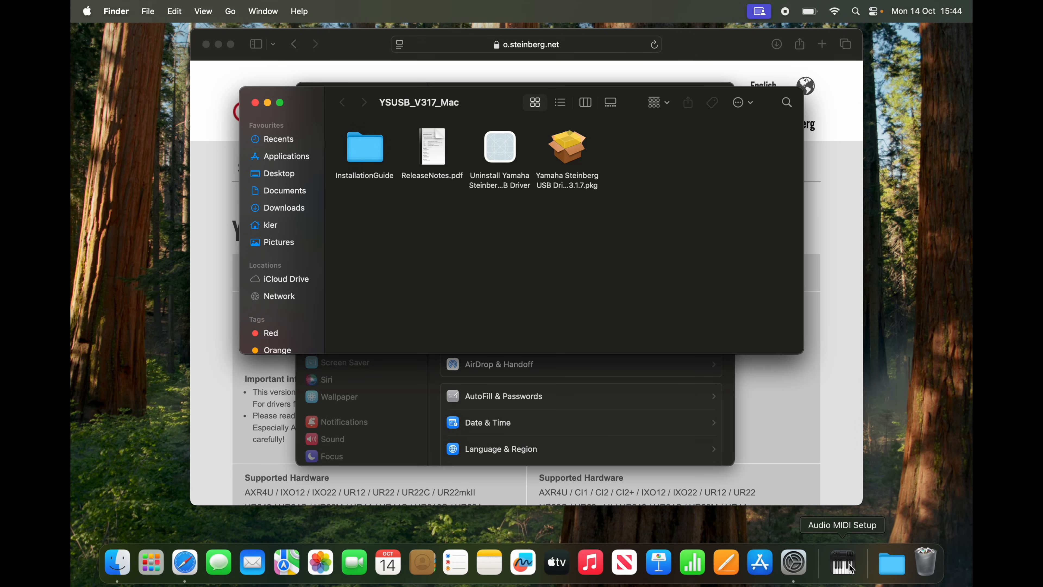
Launch Audio MIDI Setup and view MONTAGE M's 32 input channels
left_click(842, 563)
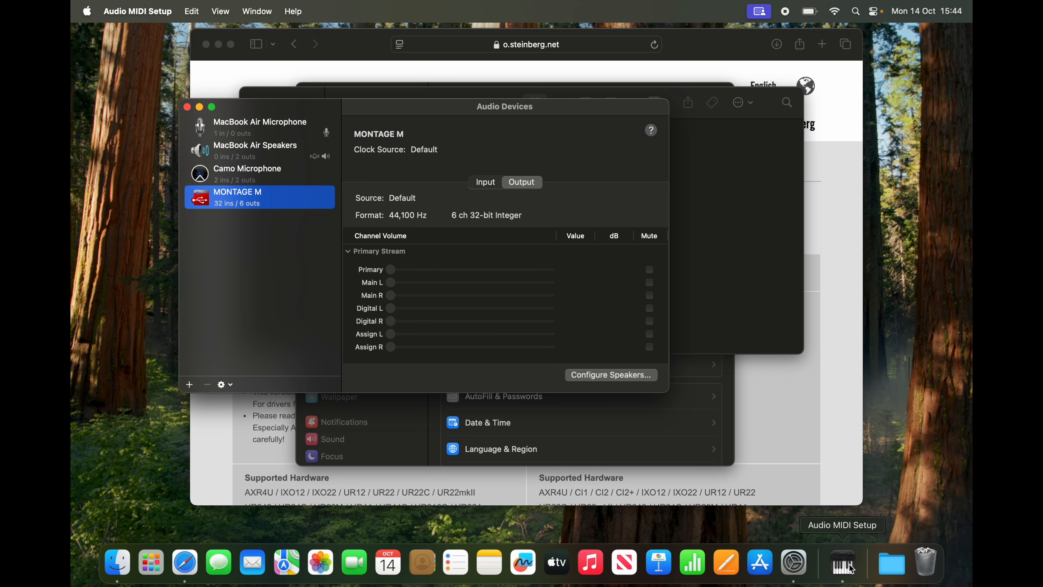
mouse_move(265, 204)
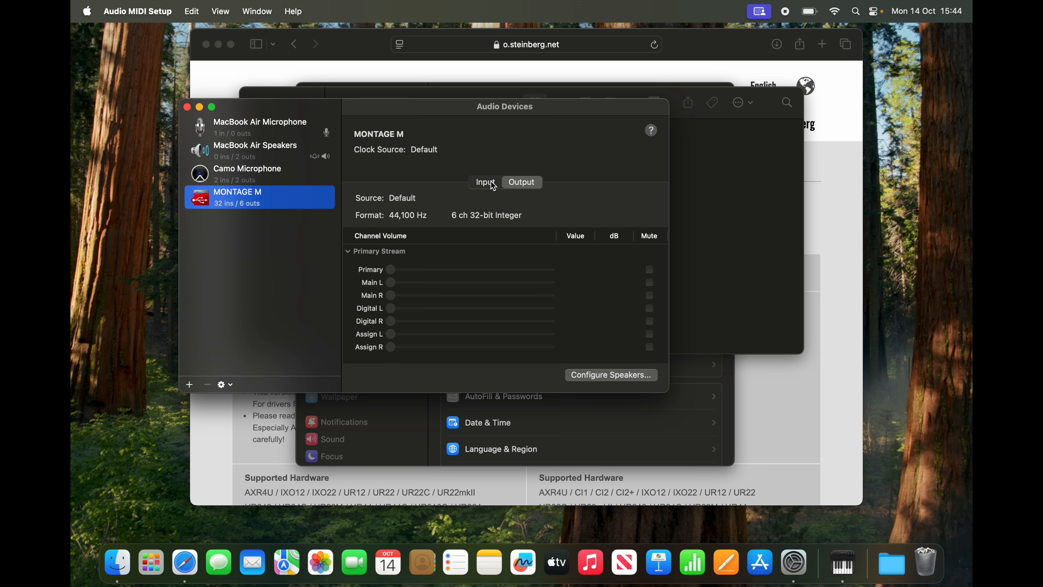
left_click(485, 181)
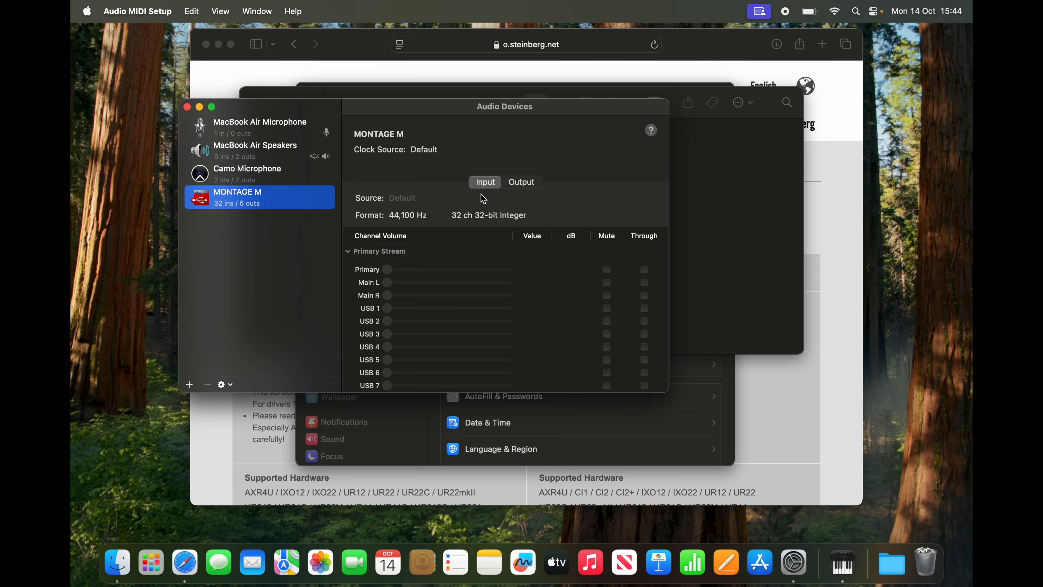
left_click(257, 11)
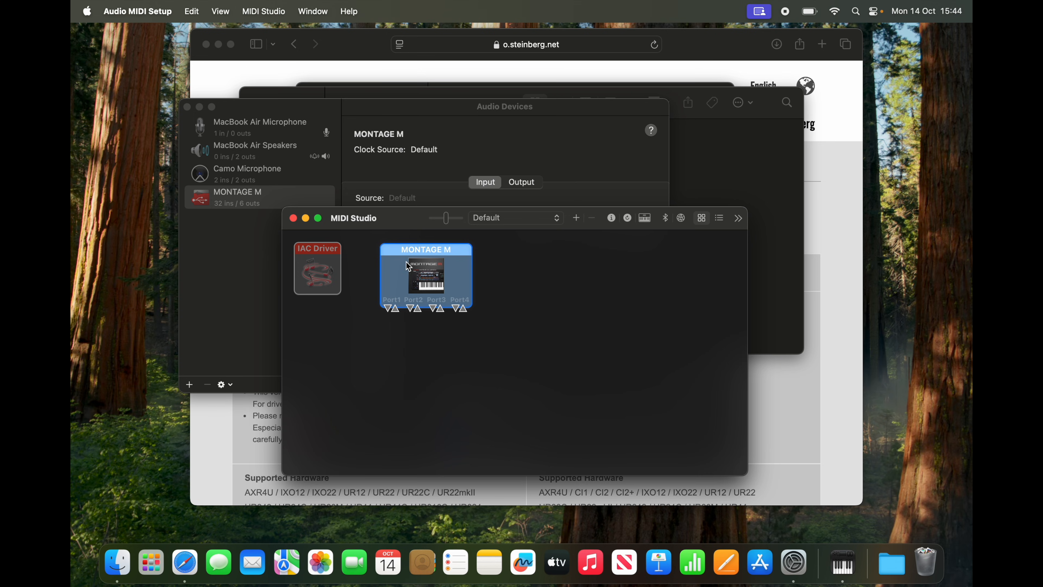
mouse_move(486, 301)
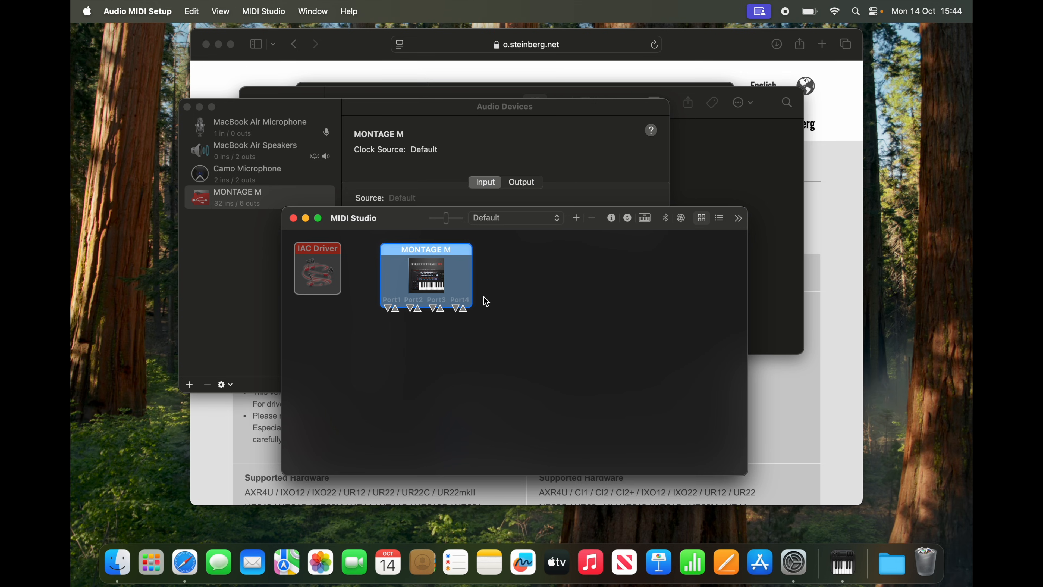
mouse_move(458, 296)
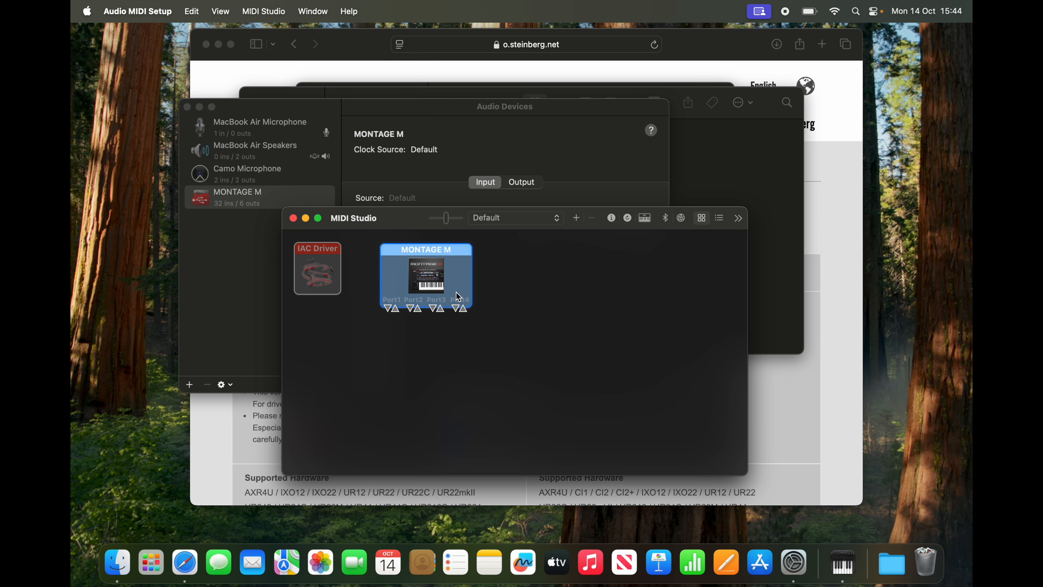
mouse_move(793, 563)
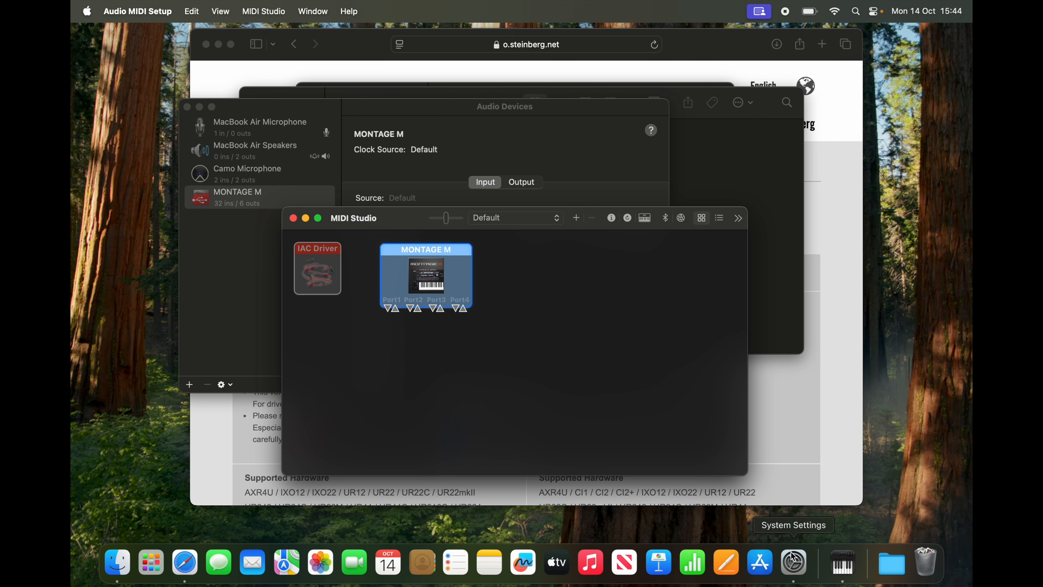
In System Settings' Sound pane, choose MONTAGE M as the input device
left_click(793, 562)
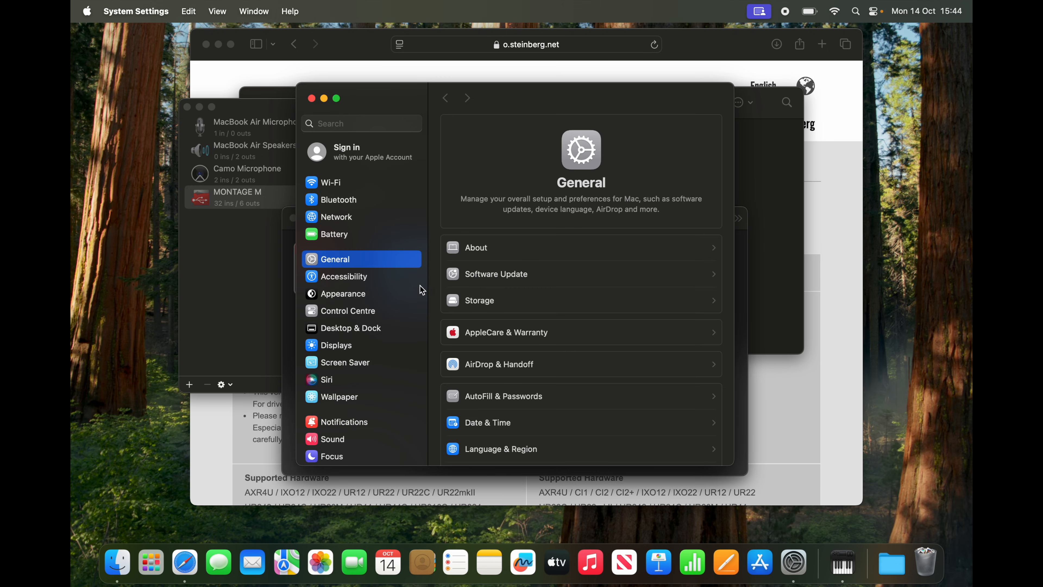
mouse_move(350, 296)
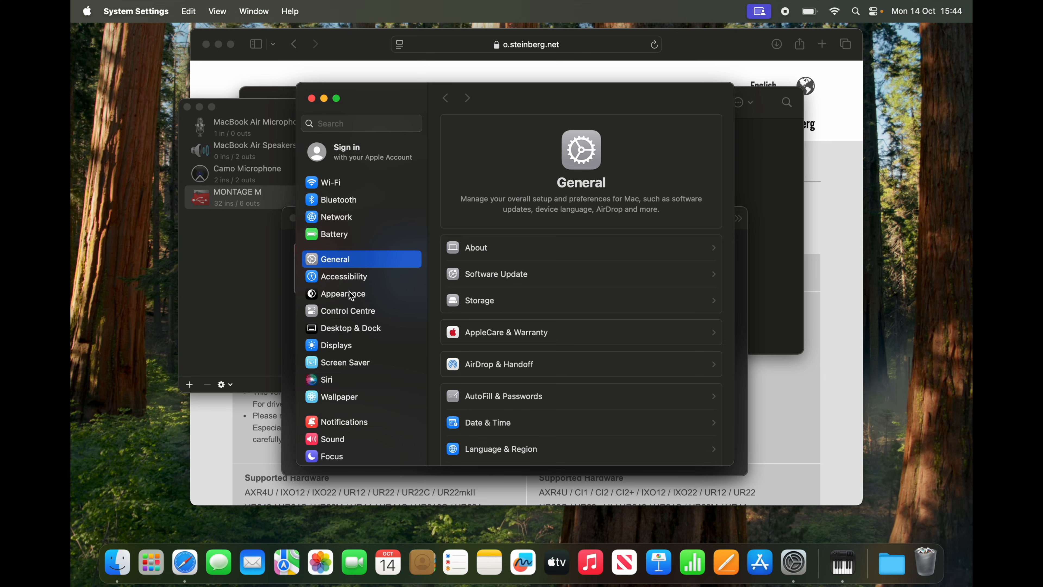
left_click(332, 439)
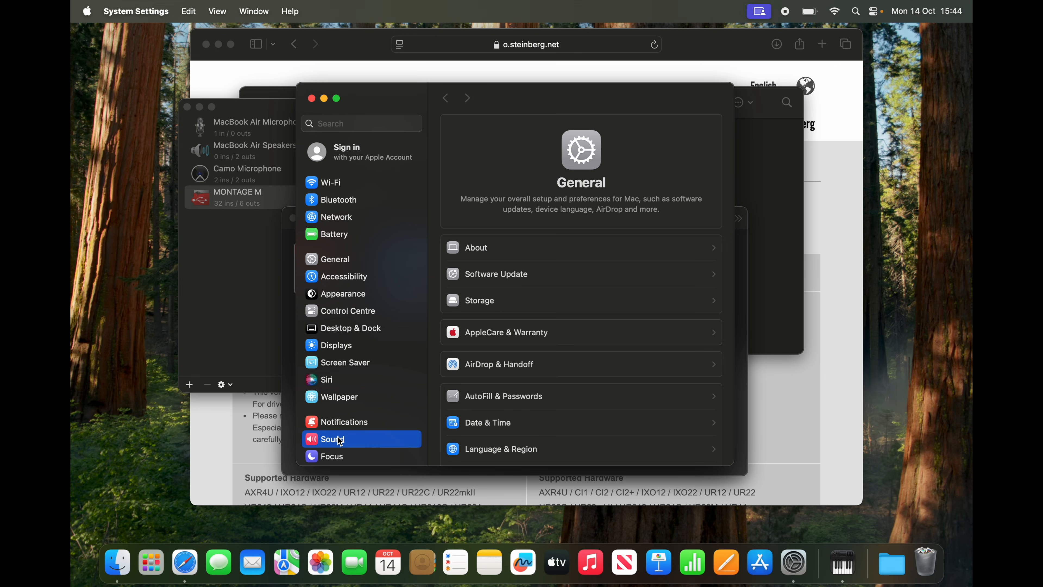
left_click(332, 438)
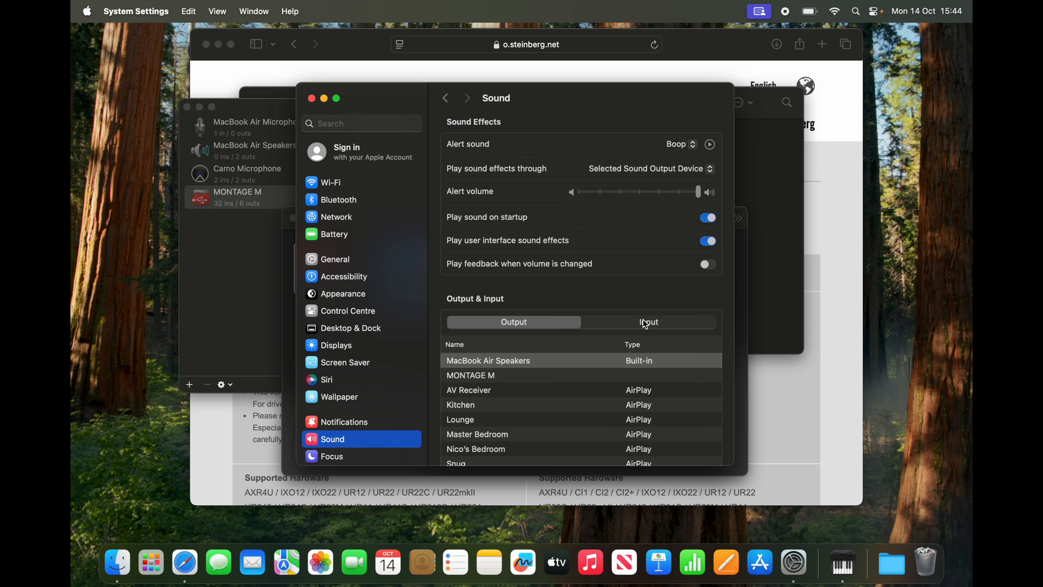
left_click(647, 321)
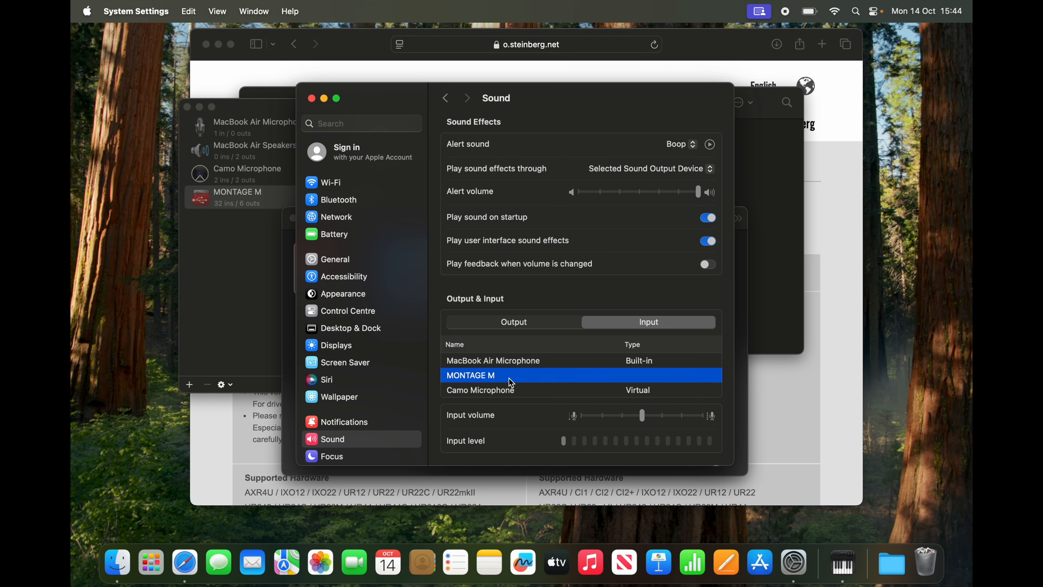